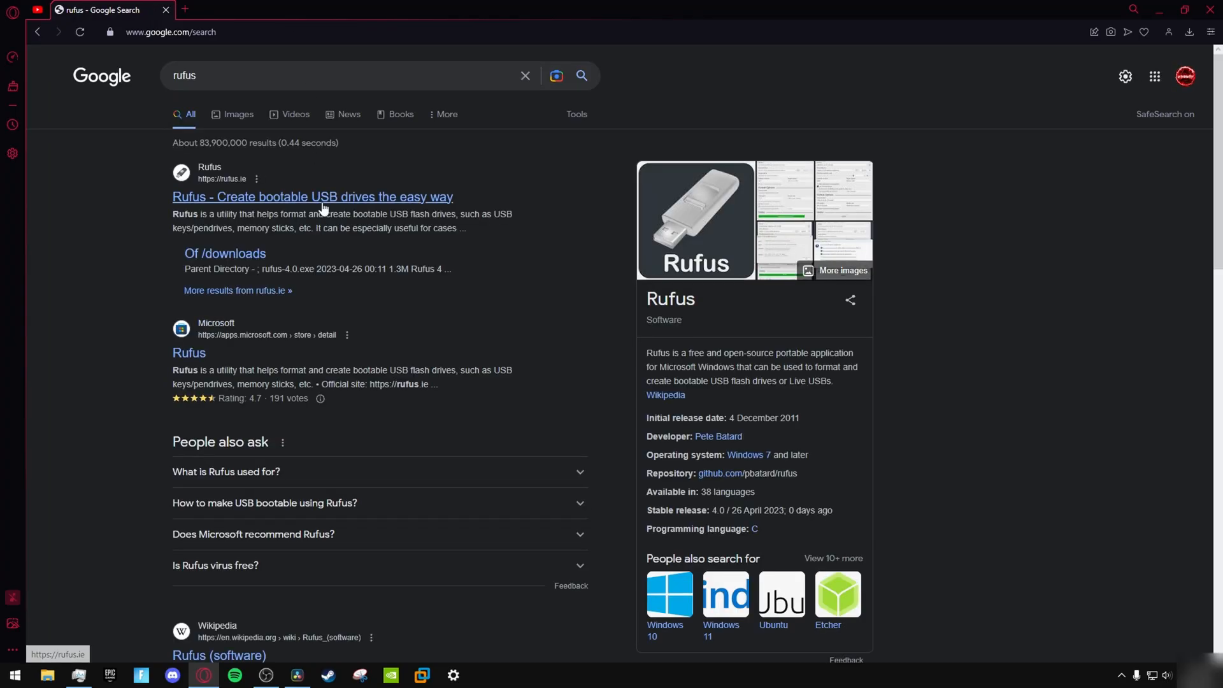
Download rufus-4.0.exe from the official rufus.ie Latest releases table
click(312, 195)
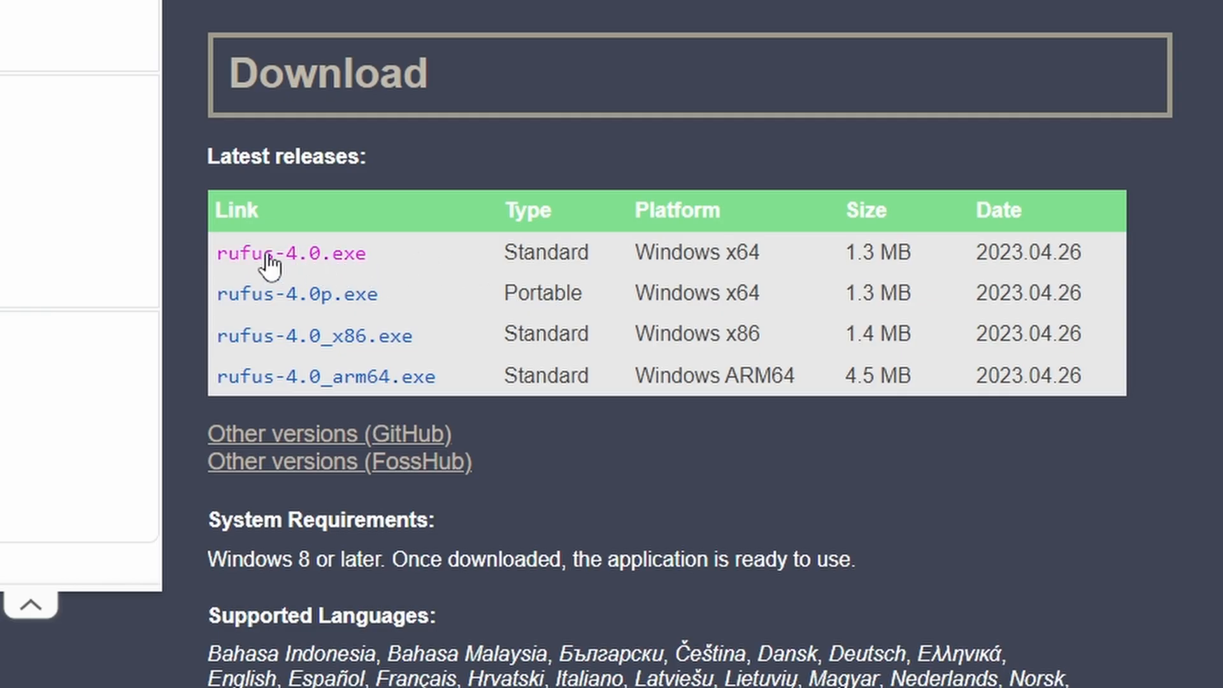
click(271, 253)
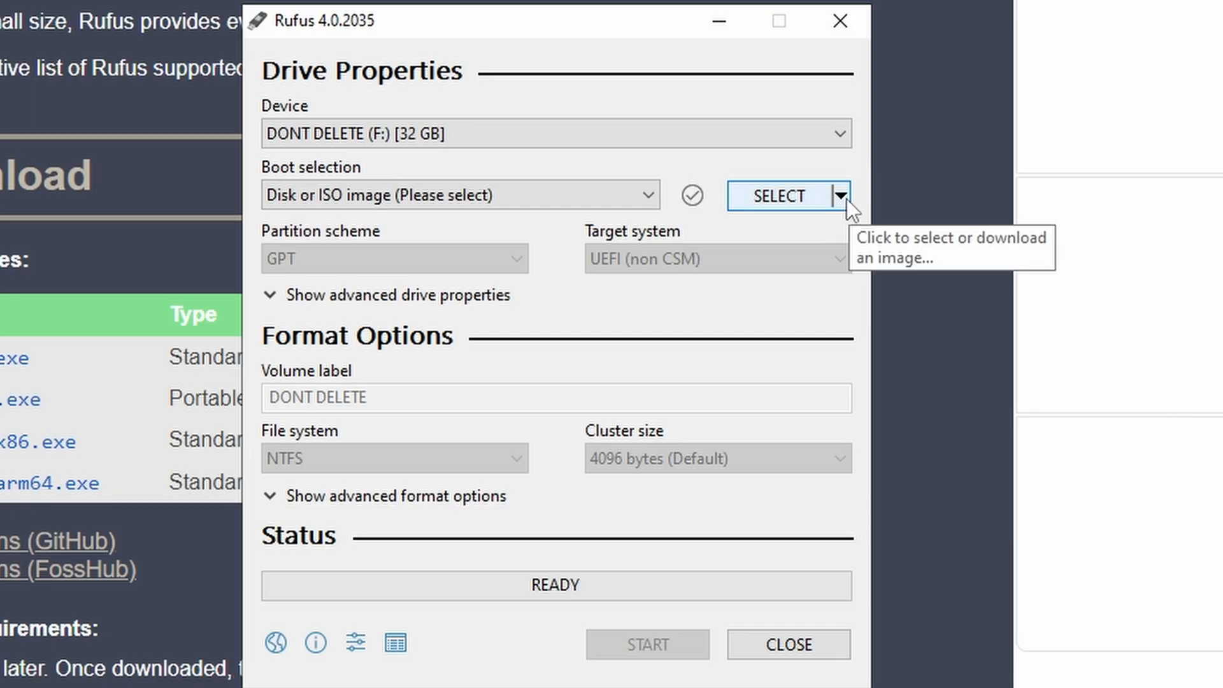
Use Rufus's DOWNLOAD option to pick Windows 10, release 22H2, and continue
click(842, 195)
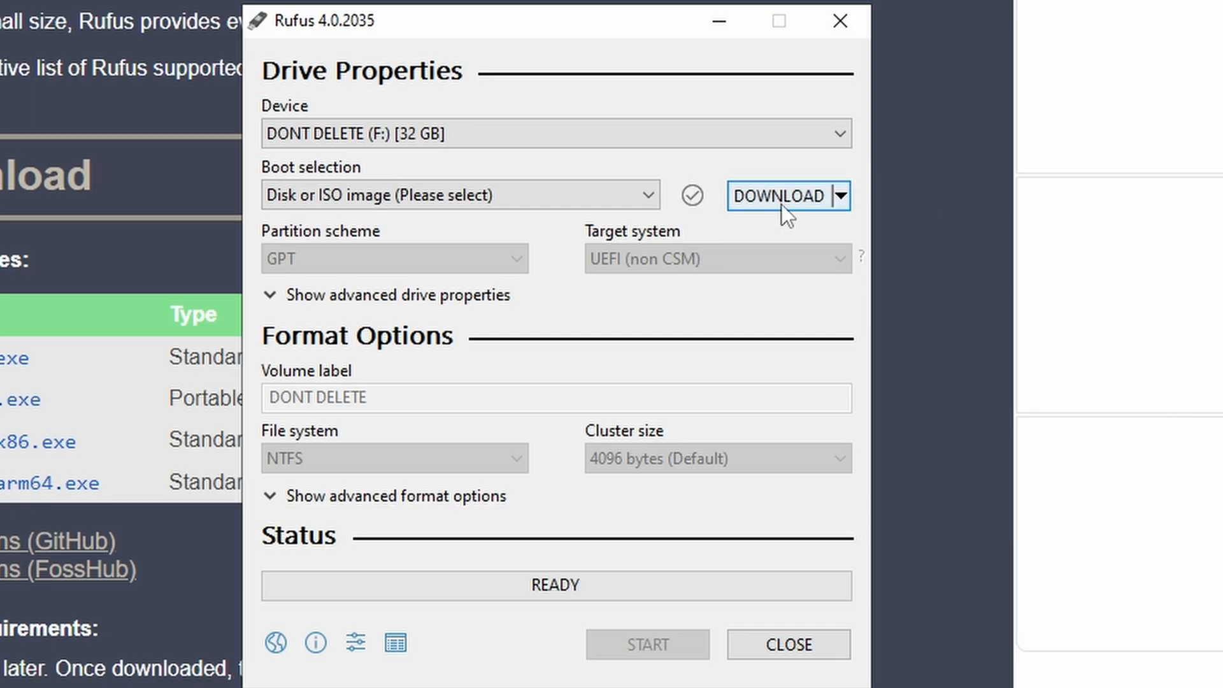
click(779, 196)
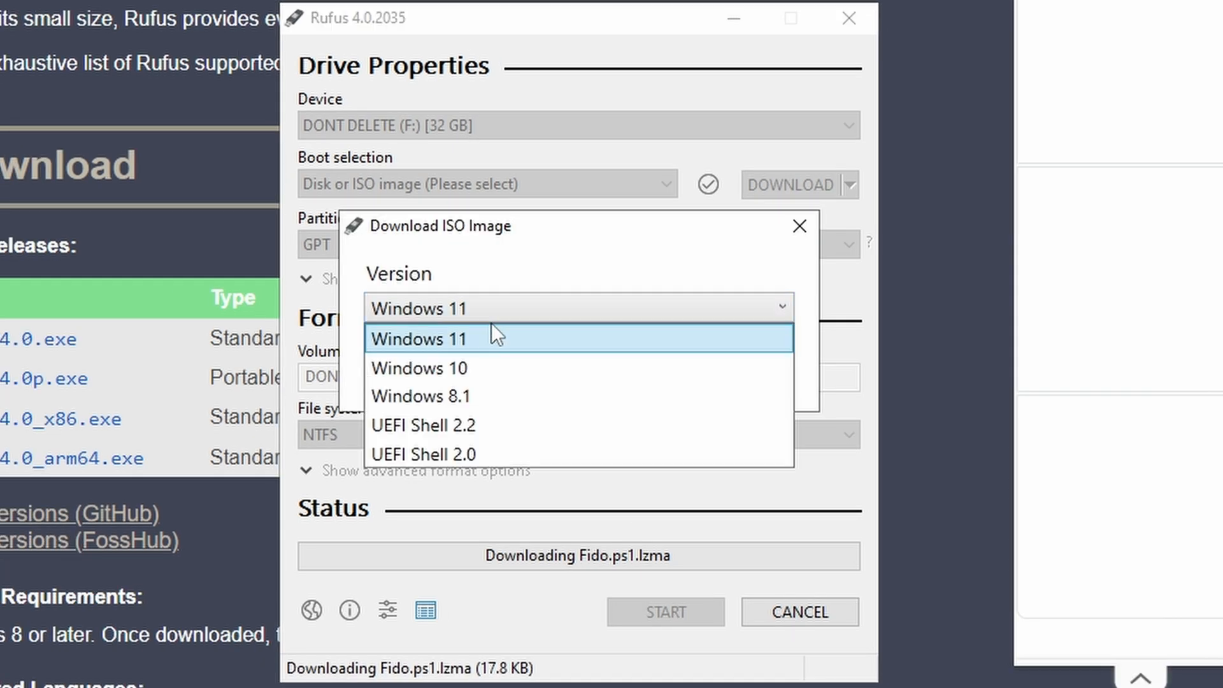
click(419, 368)
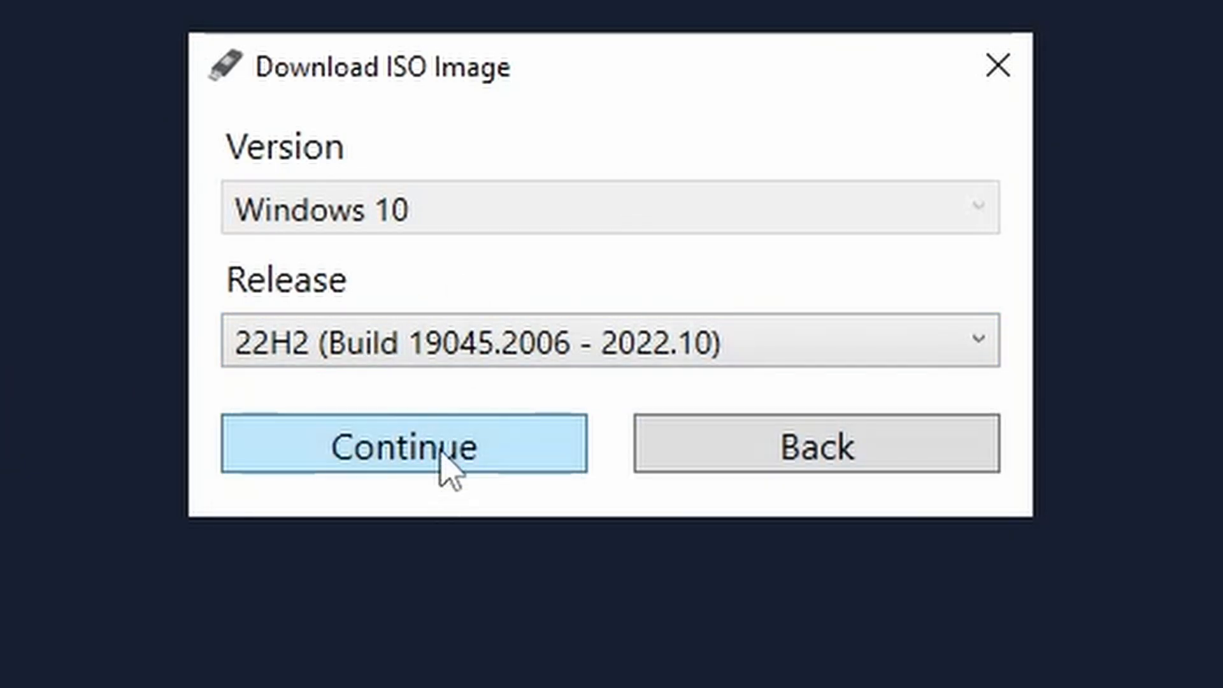
click(404, 446)
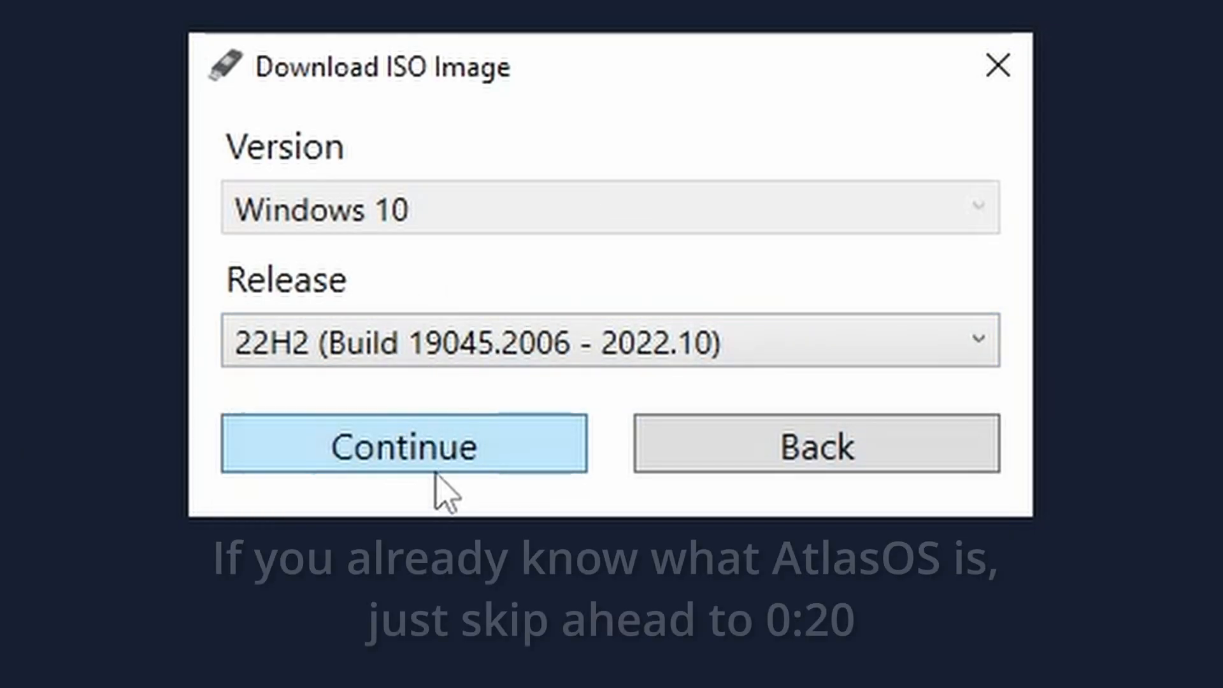
click(404, 444)
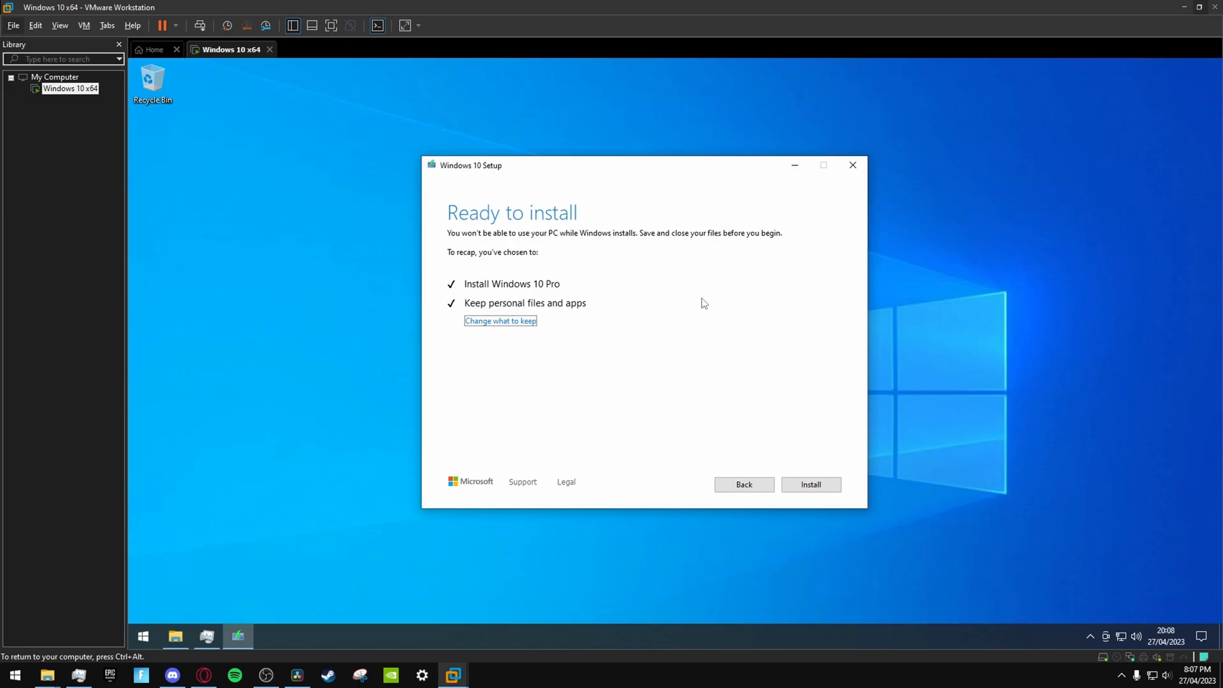
mouse_move(503, 326)
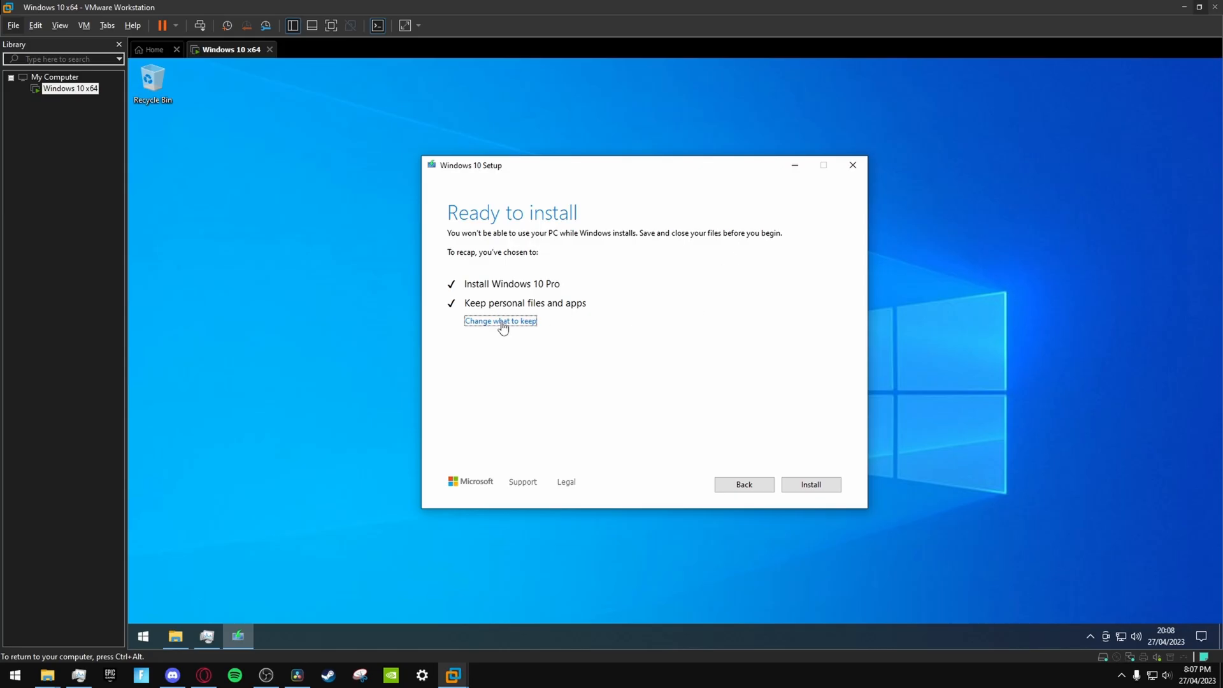
Set Windows 10 Setup to keep 'Nothing' and begin installing Windows 10 Pro
click(500, 320)
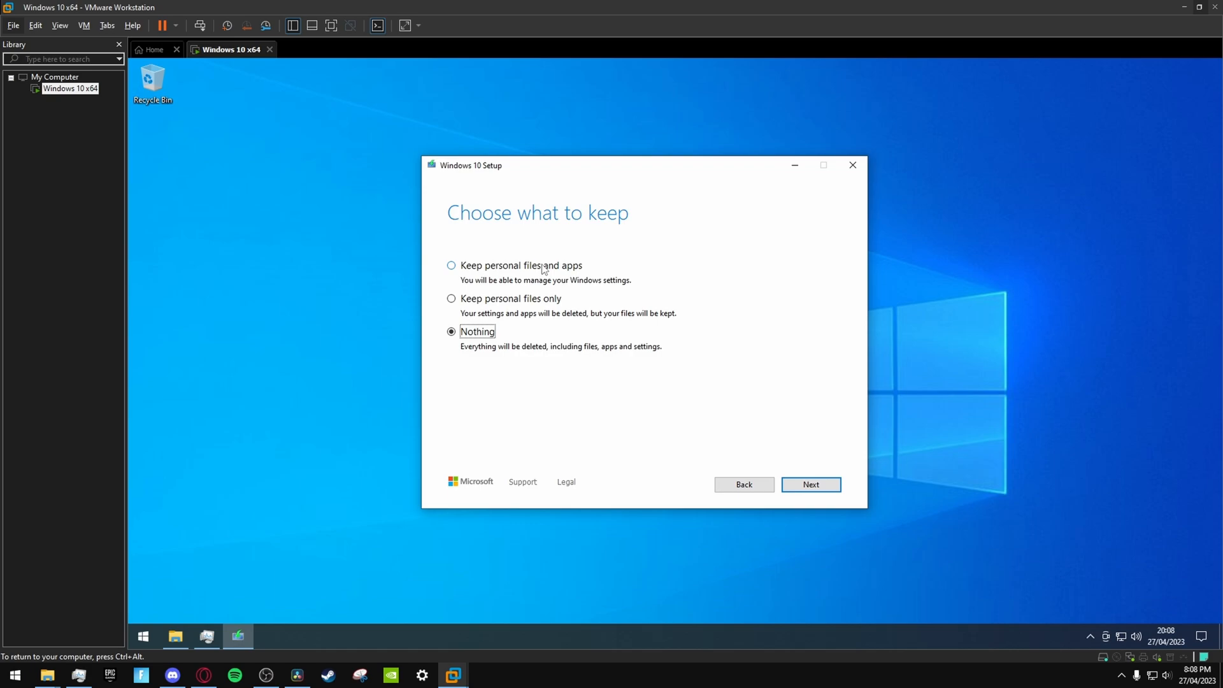
click(810, 484)
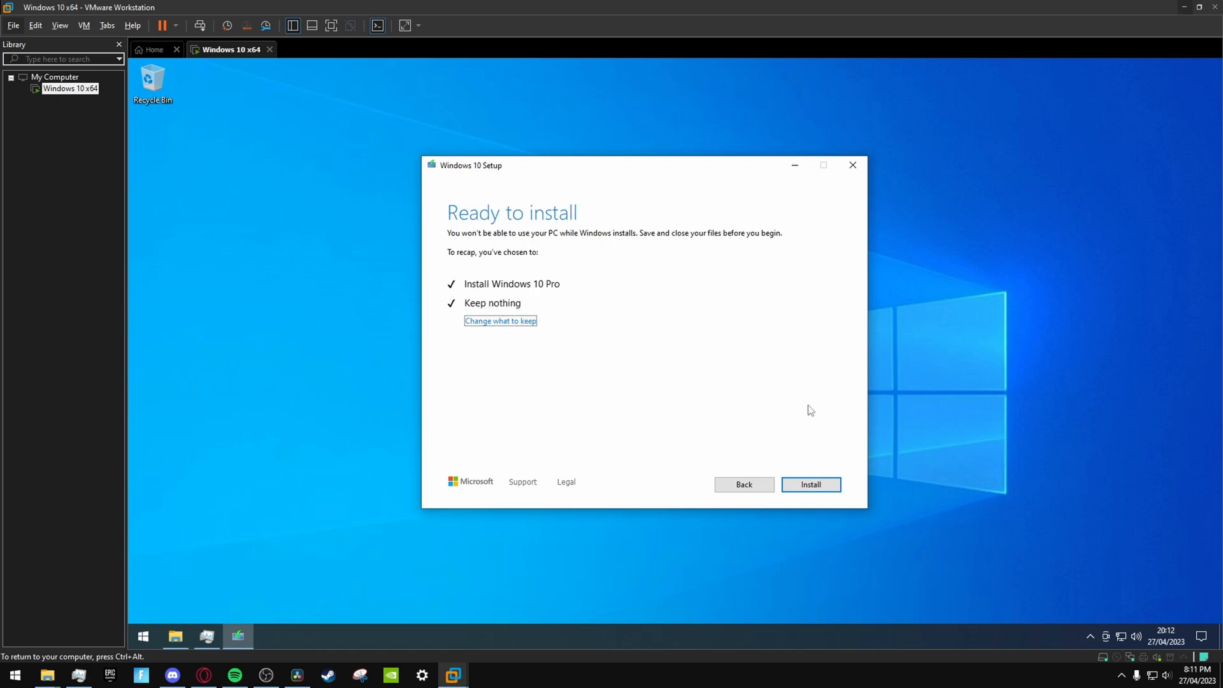
click(810, 484)
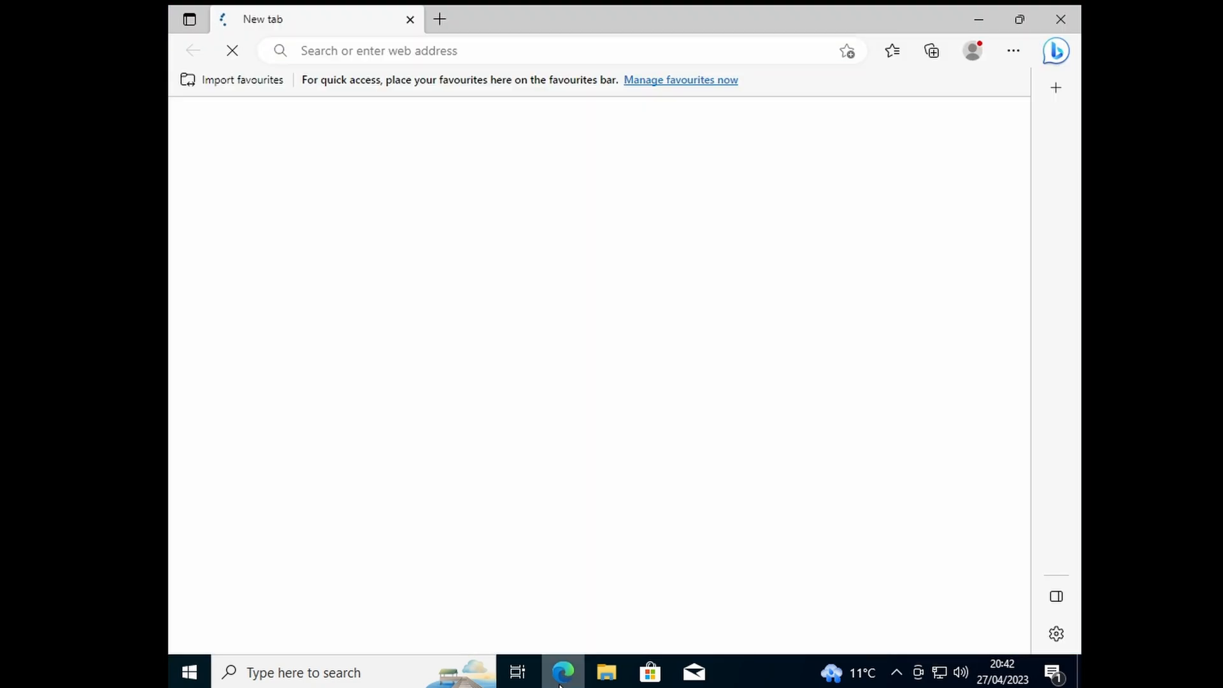
Search for atlasos and download the Atlas 10 22H2 files
text(atlasos.net/downloads/w10_22h2)
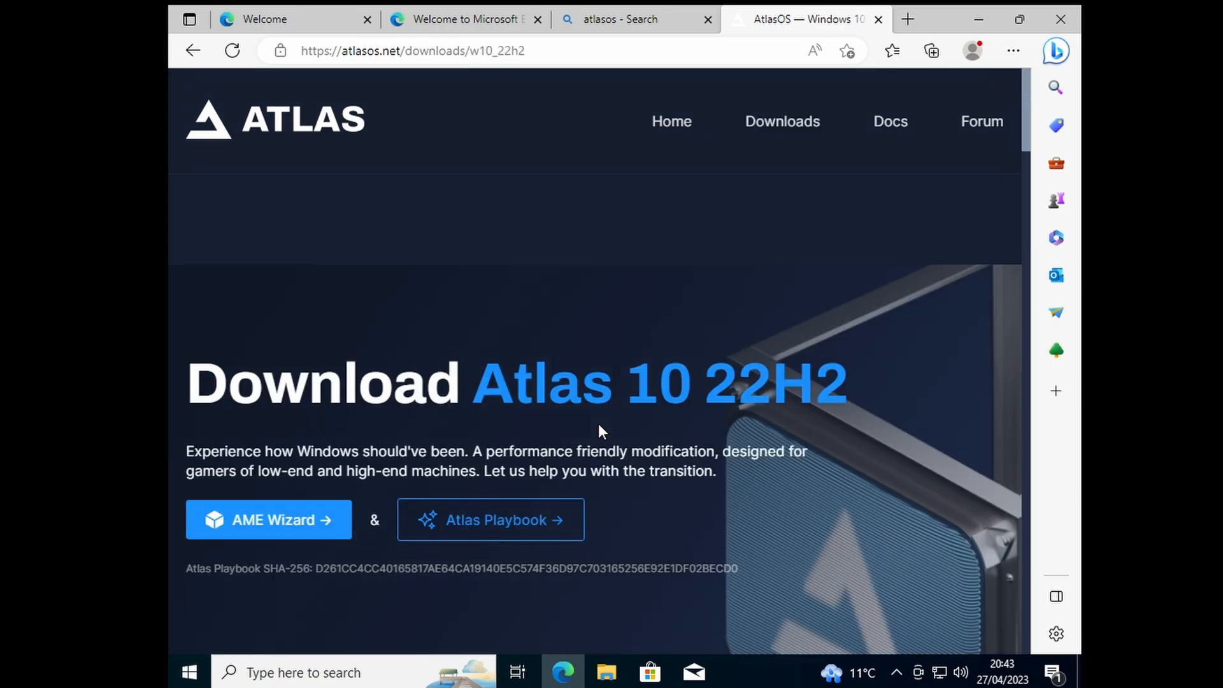
click(268, 520)
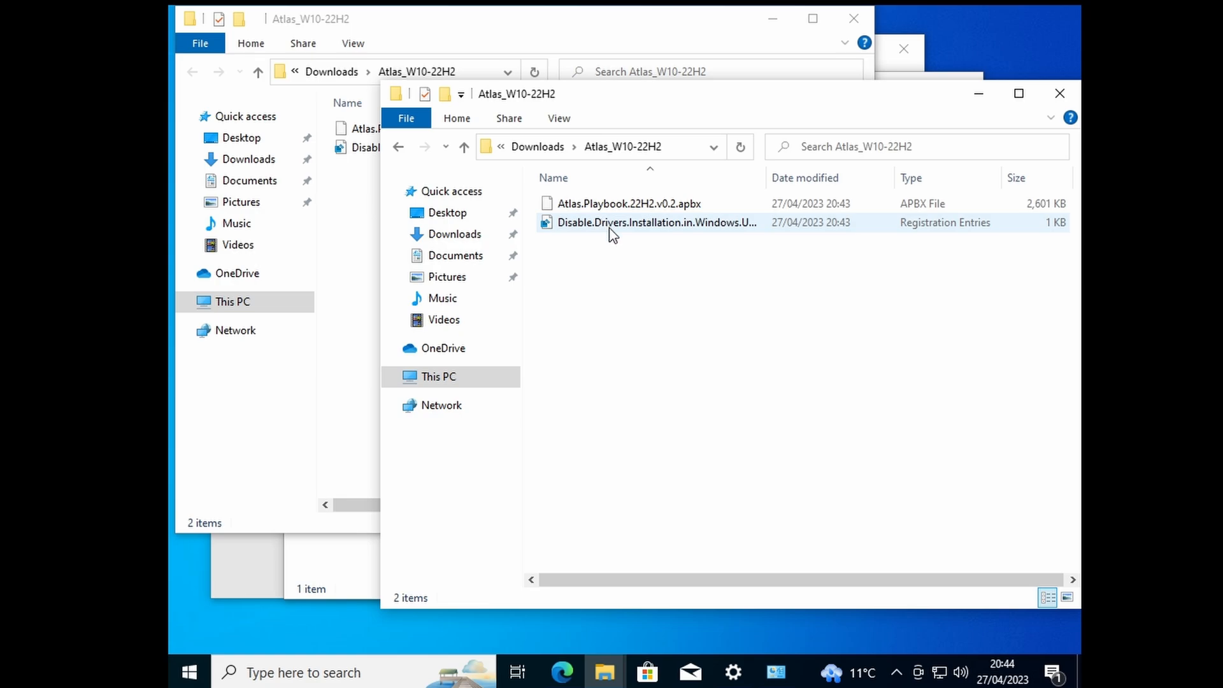
Merge the disable-driver-installation .reg file into the registry, confirming all prompts
right_click(657, 223)
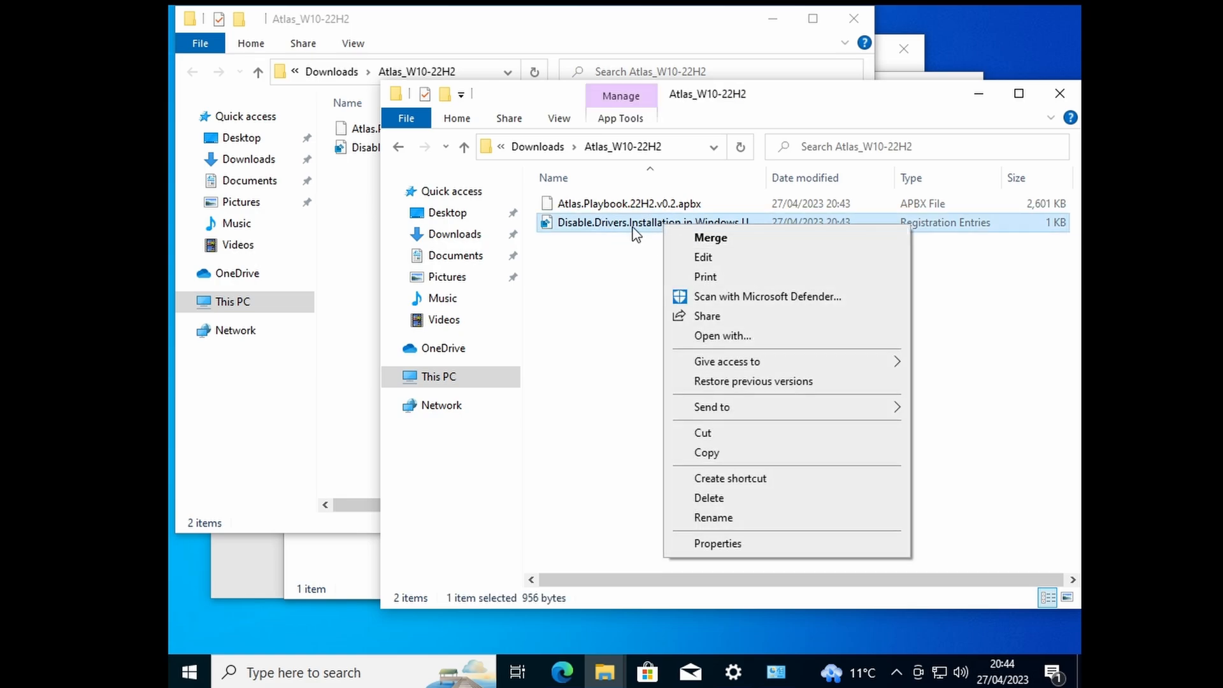
click(712, 238)
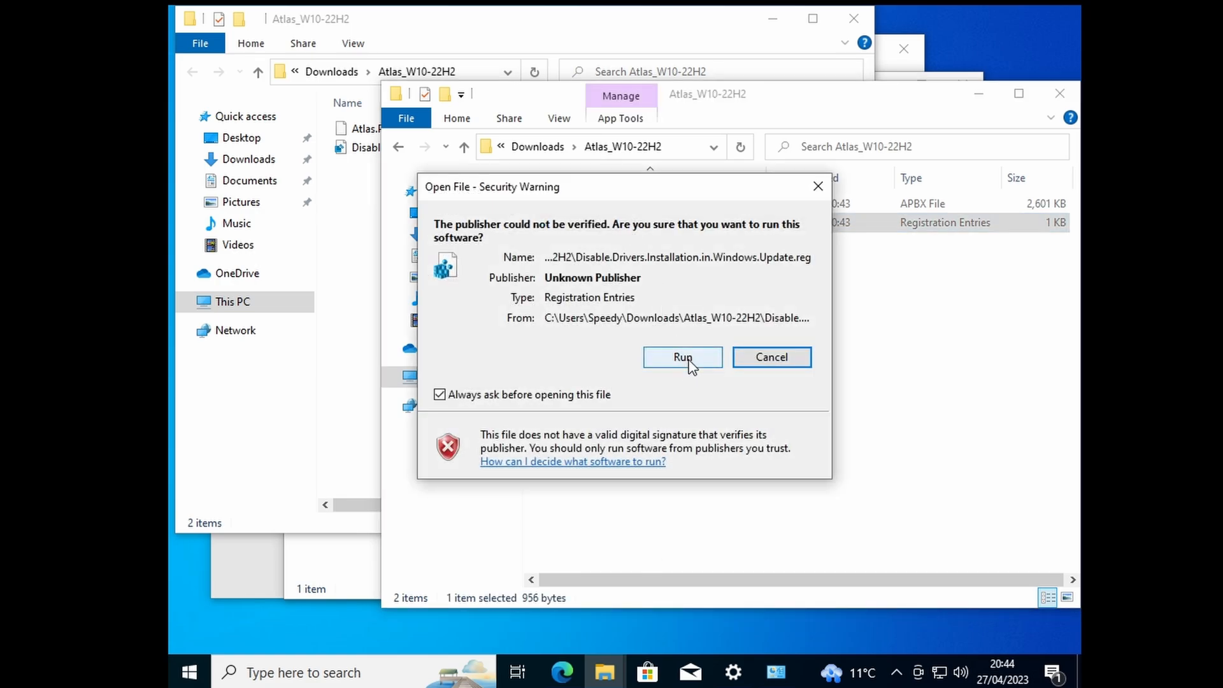
click(682, 357)
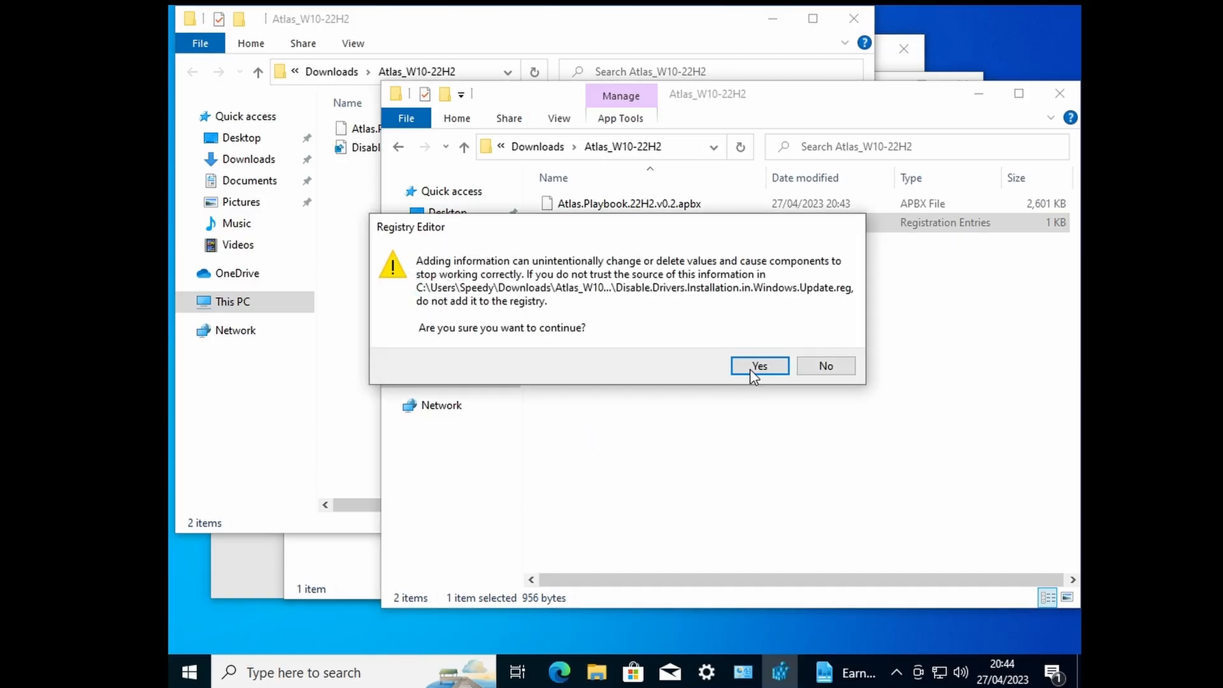
click(759, 365)
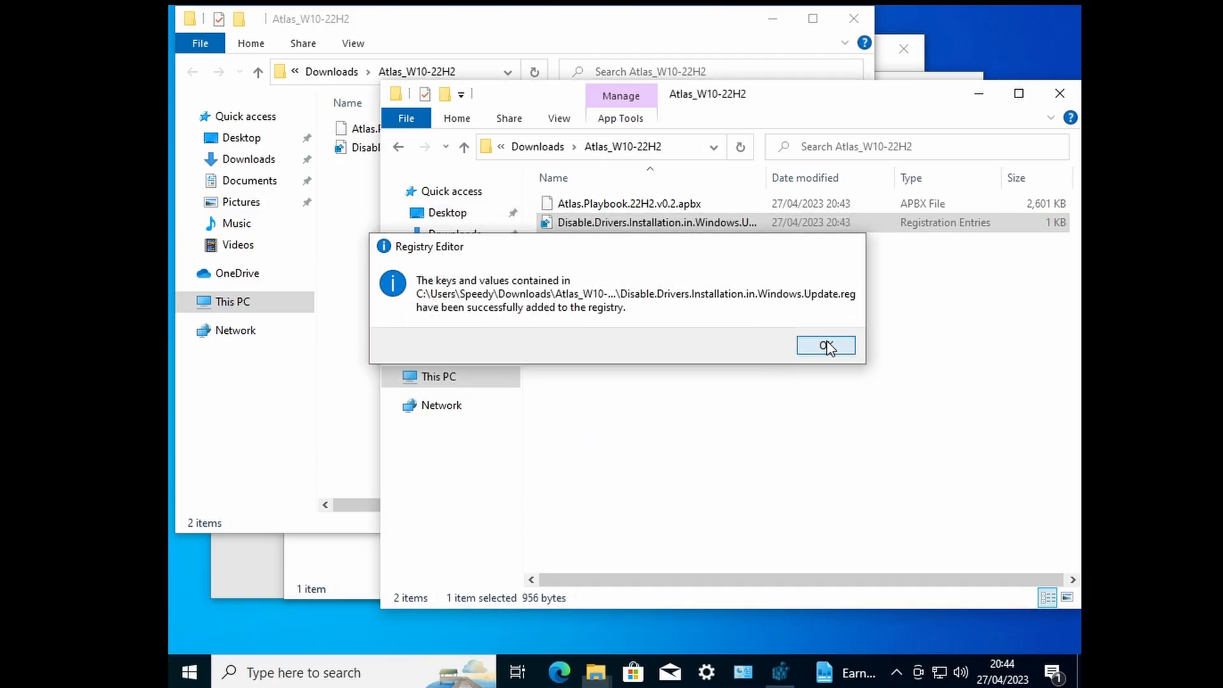
click(826, 345)
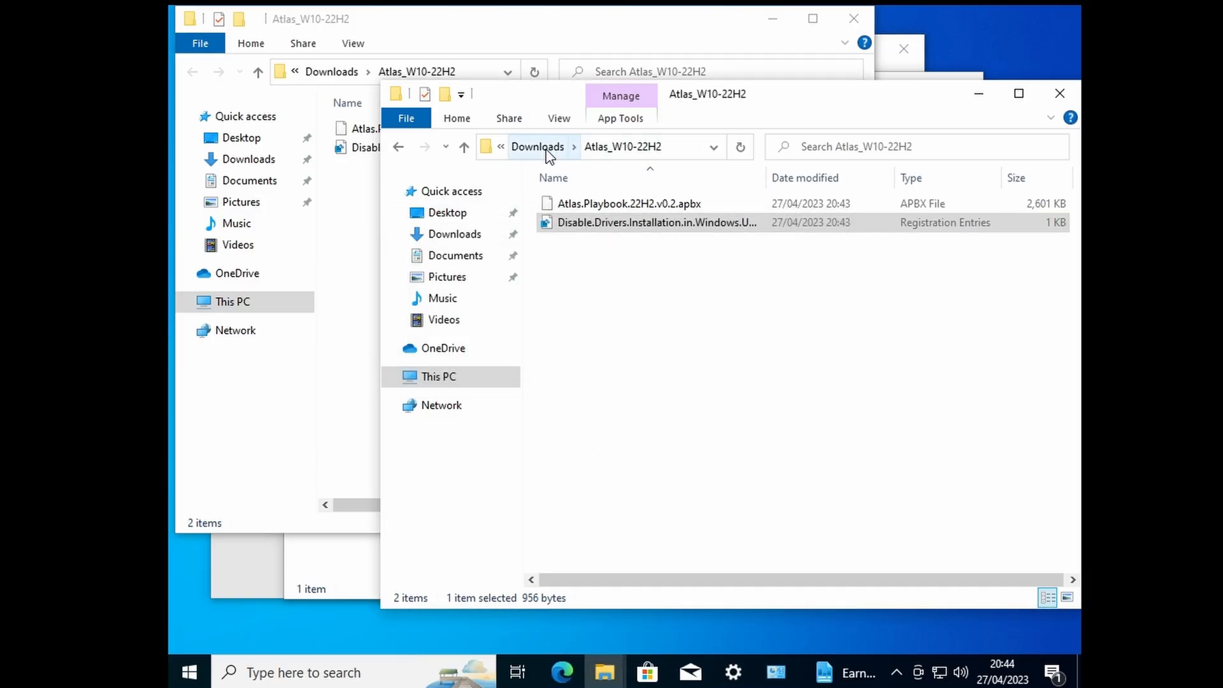
Extract the AME Wizard Beta zip in Downloads into its suggested folder
click(188, 671)
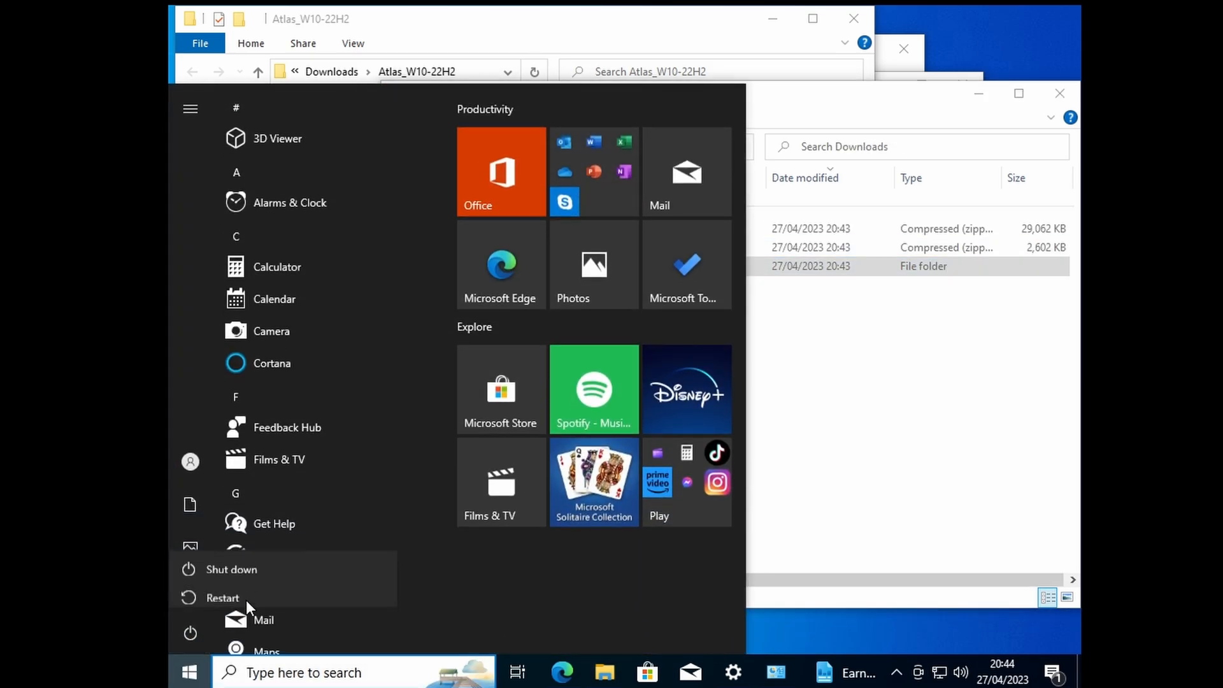
click(222, 598)
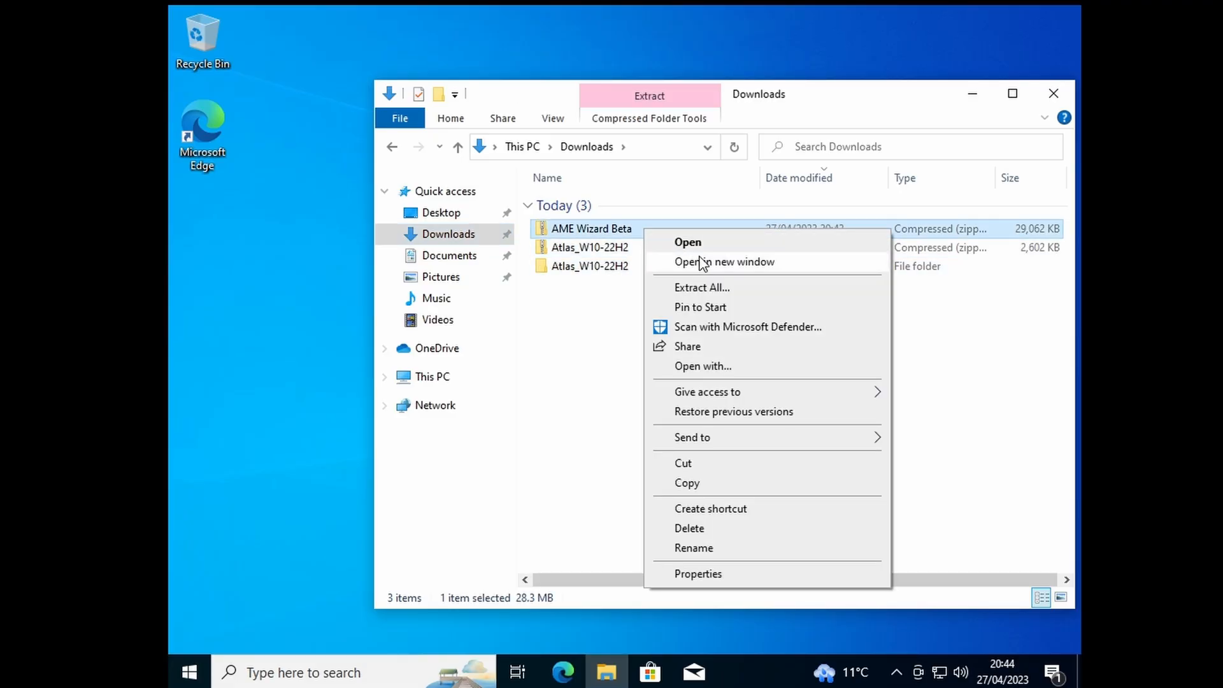
click(702, 287)
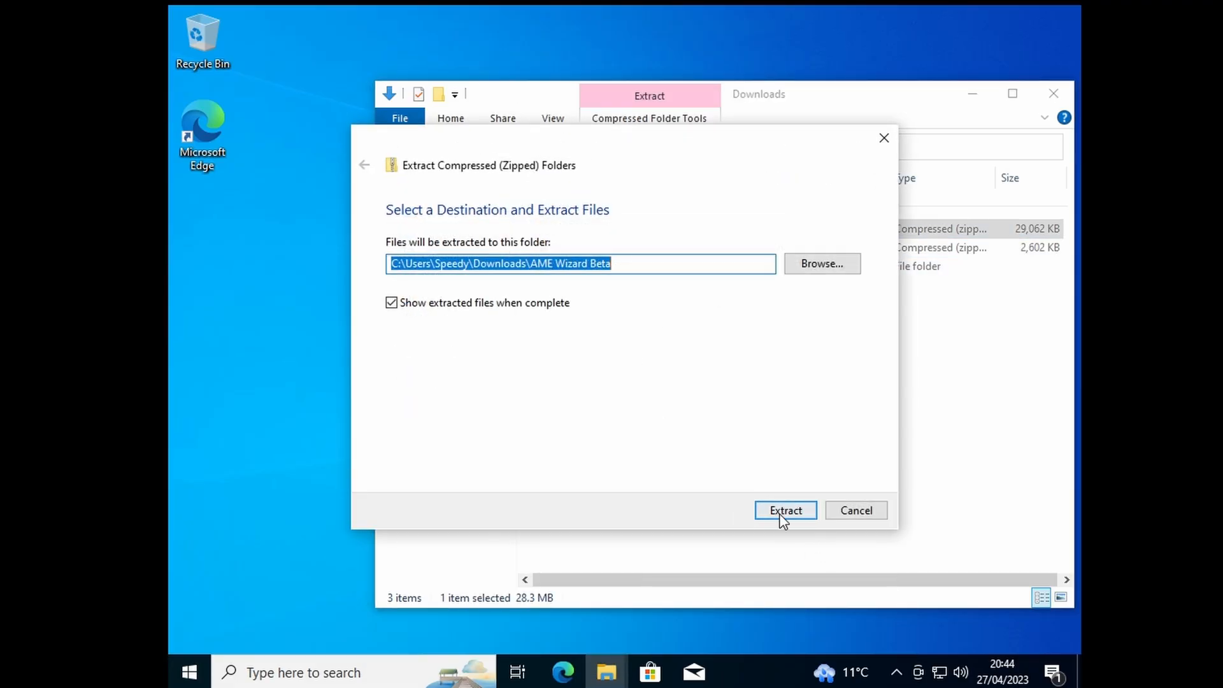
click(785, 511)
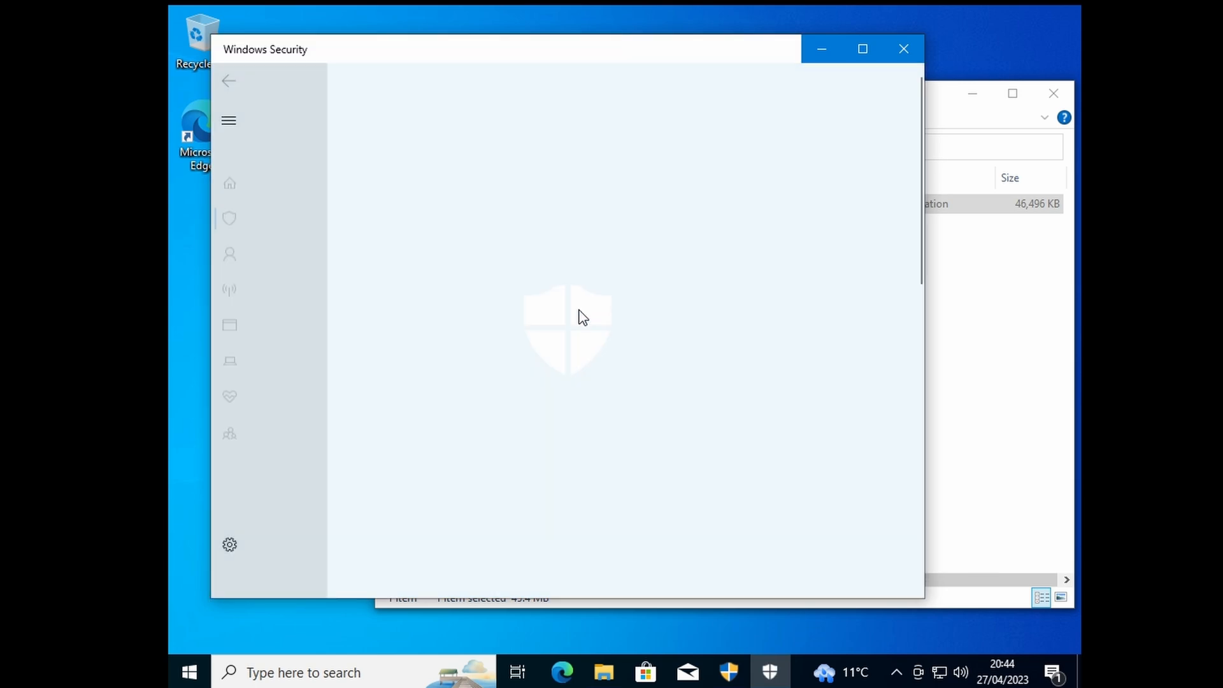
Check Virus & threat protection settings, then bring AME Wizard to the front
click(229, 198)
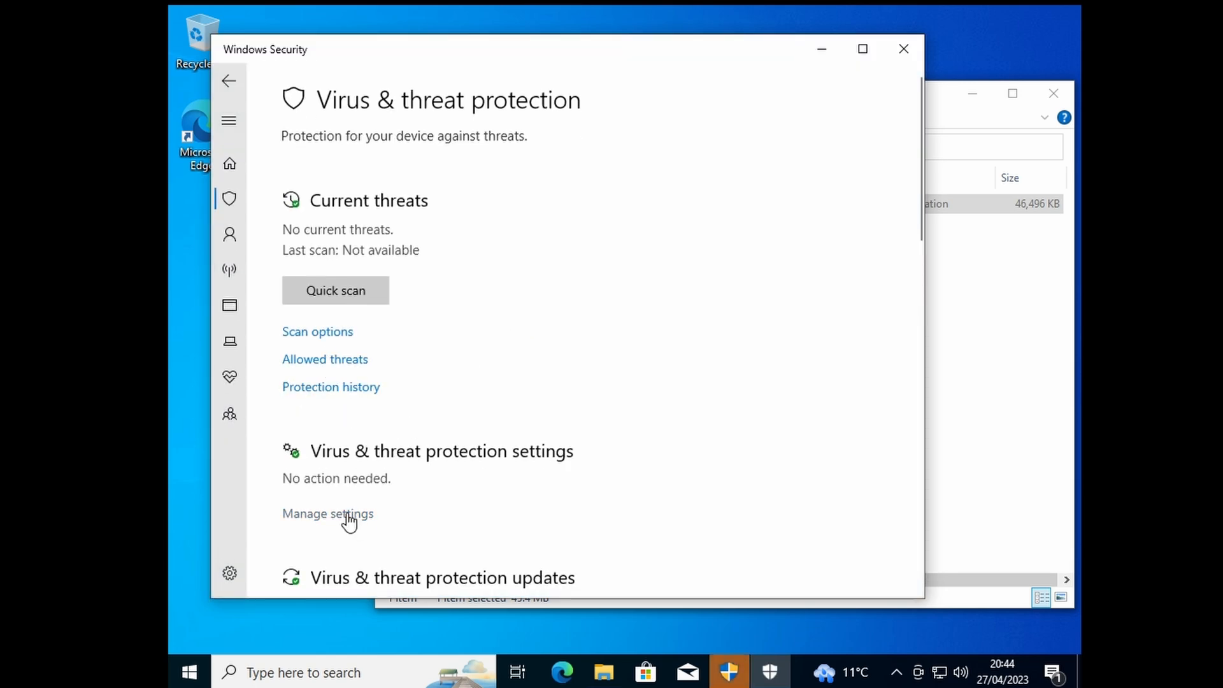
click(327, 514)
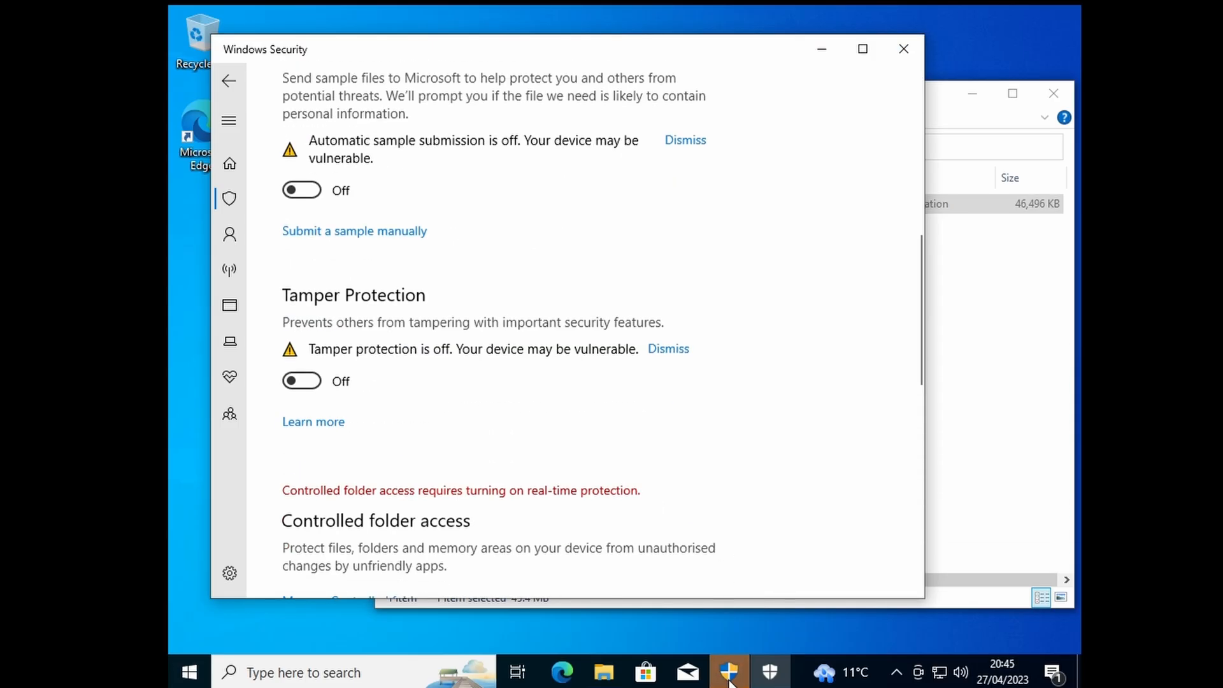
click(769, 672)
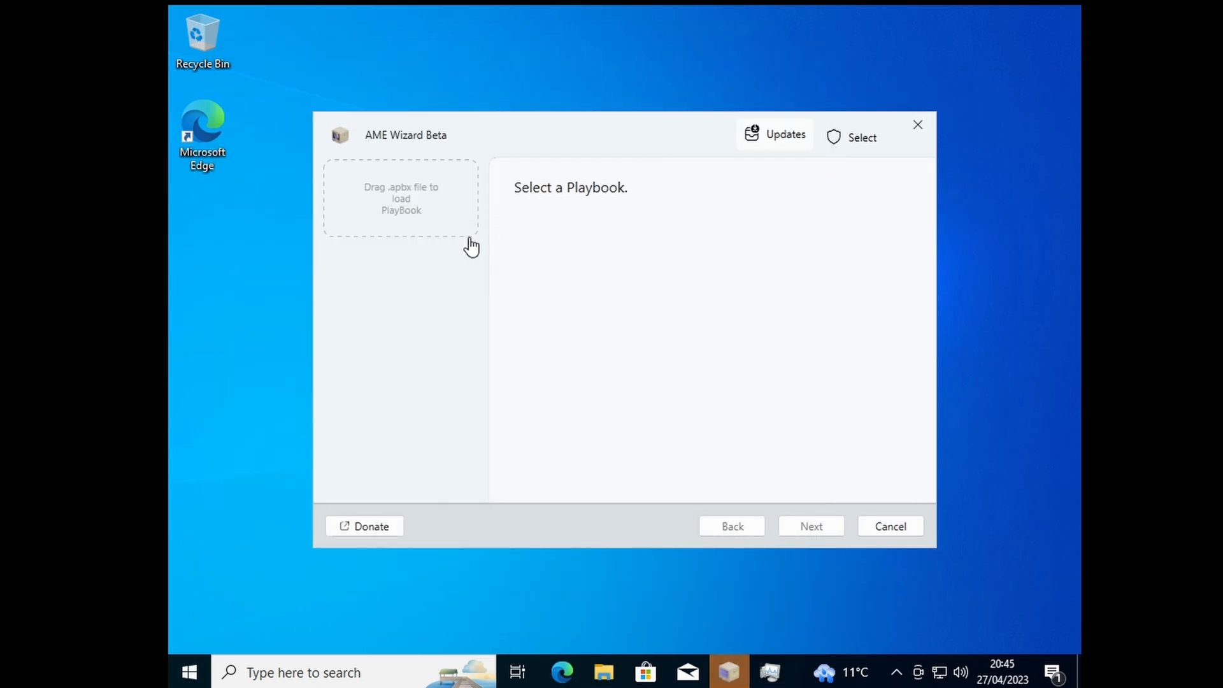
mouse_move(441, 223)
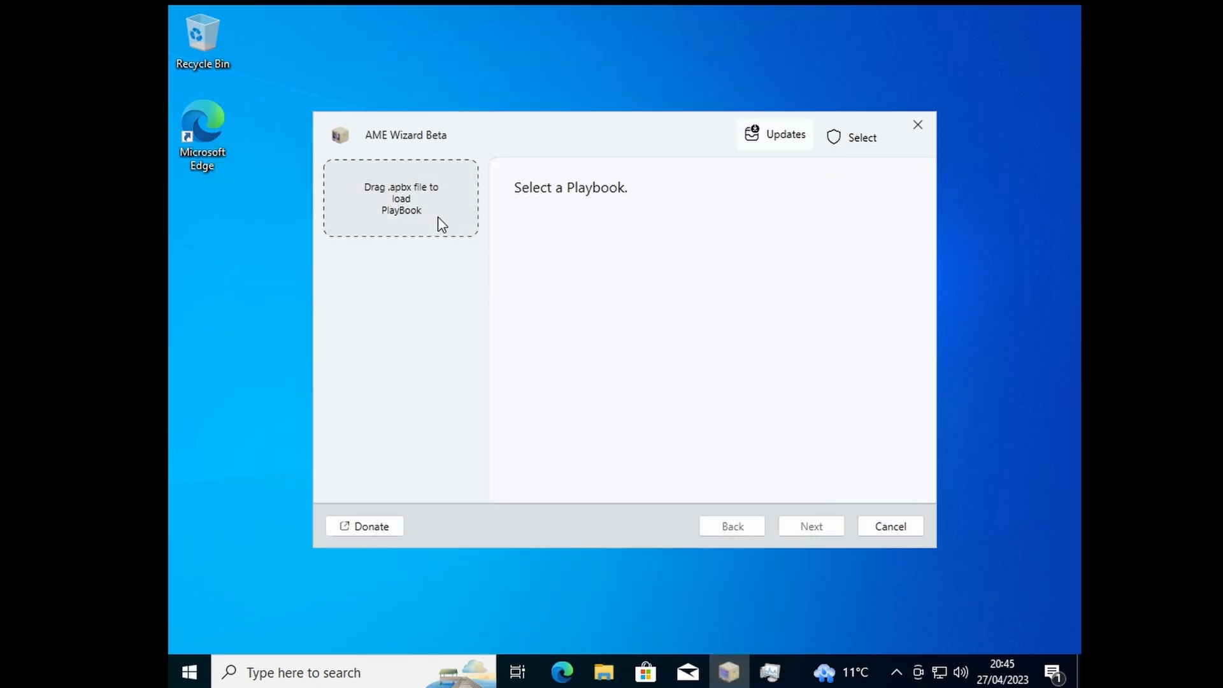
Select the Atlas_W10-22H2 .apbx playbook from Downloads in AME Wizard
click(400, 198)
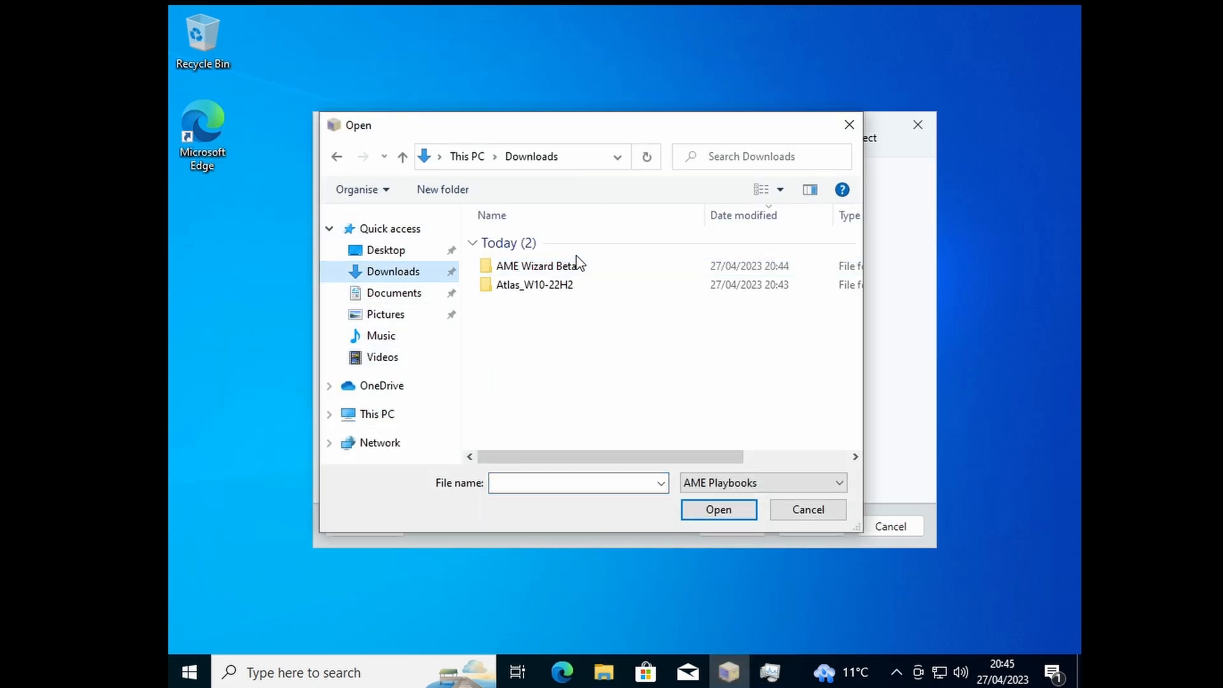
double_click(534, 285)
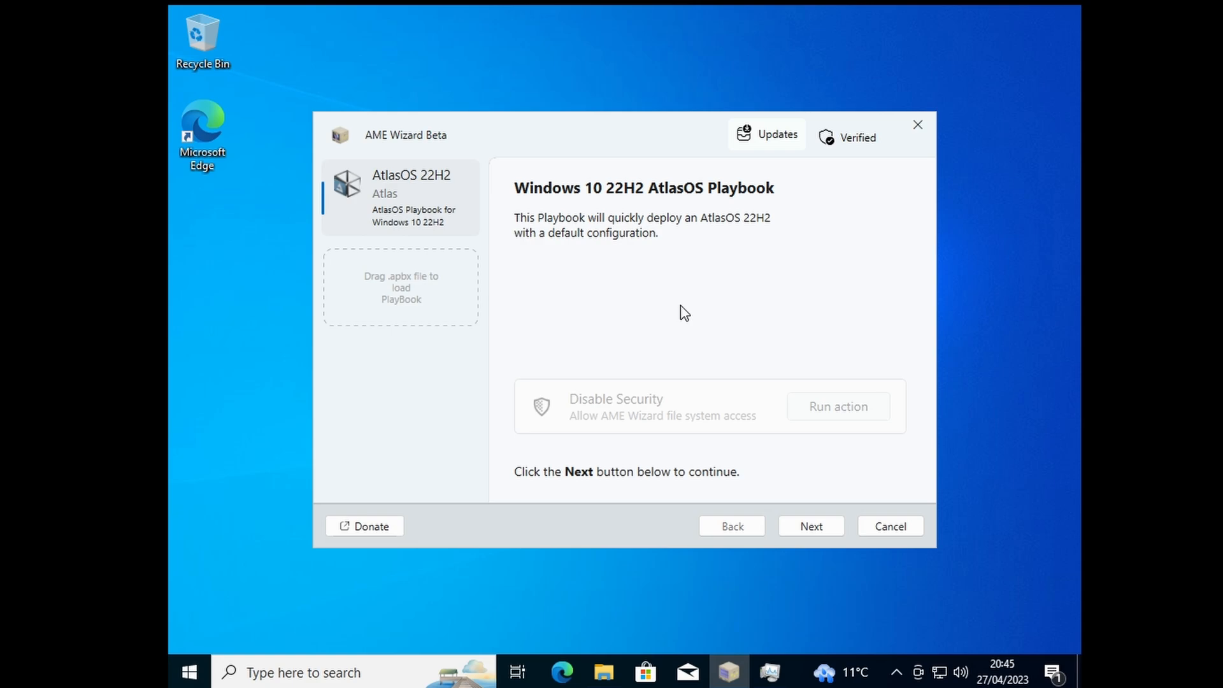
Advance to the AME Wizard Core MIT License agreement page and continue on
click(811, 526)
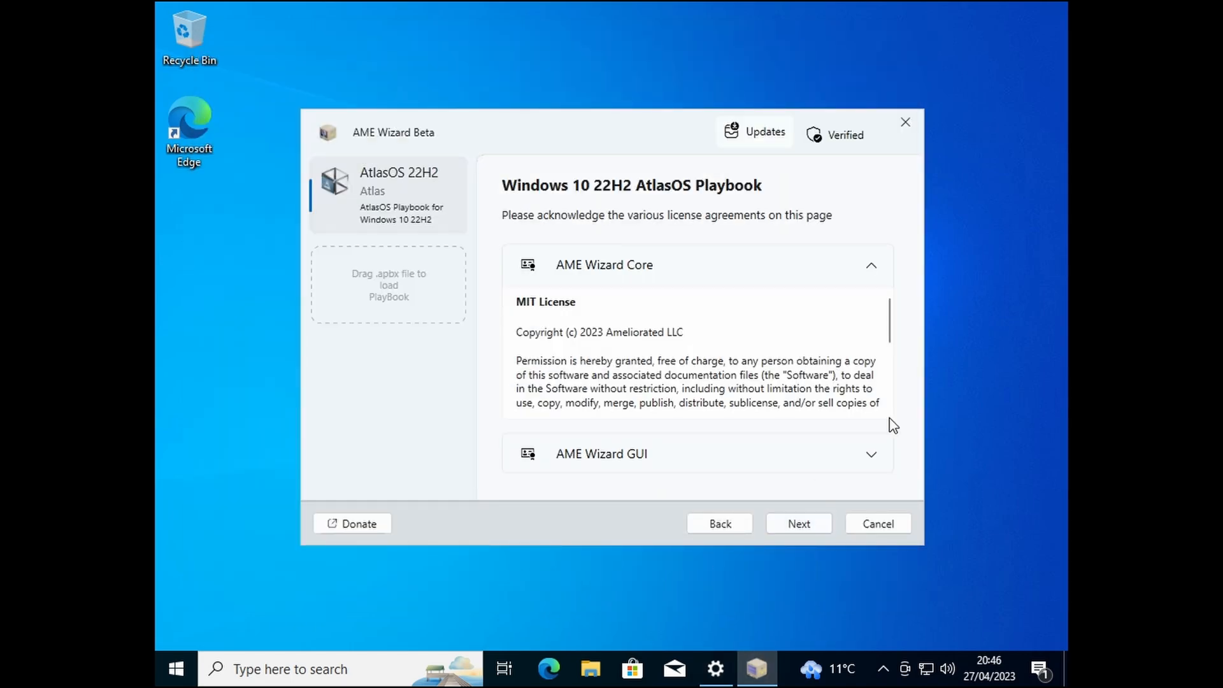
click(798, 523)
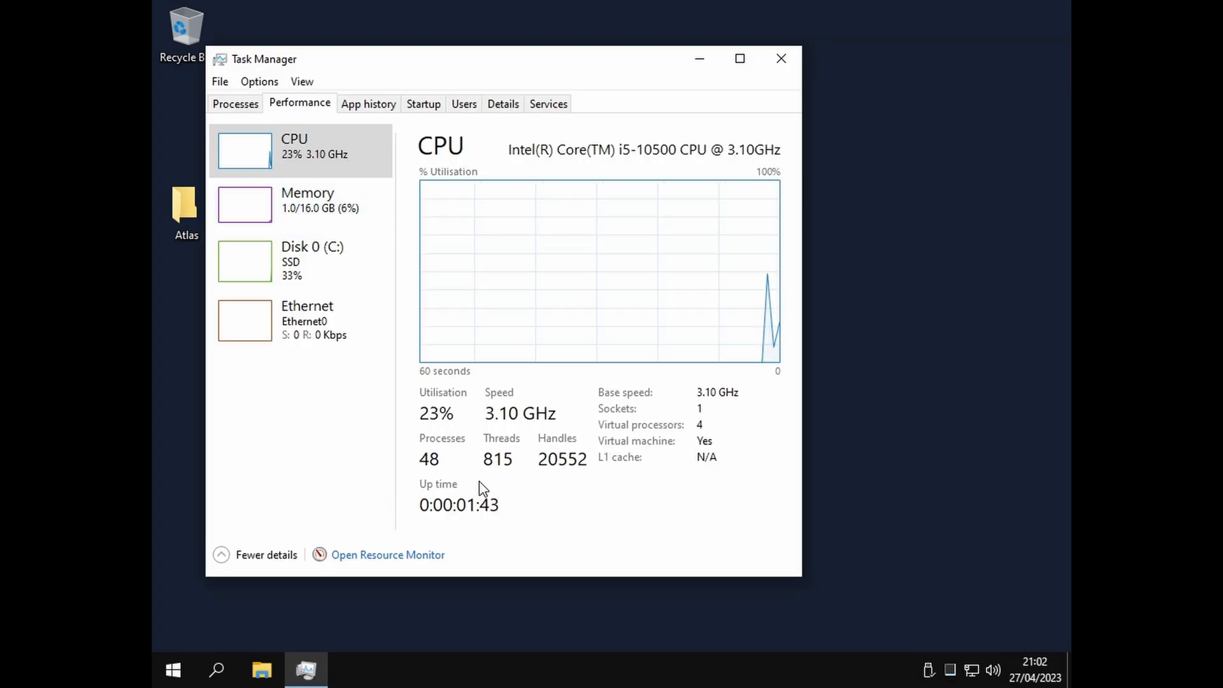
Check memory (about 1.3 GB) and CPU (near 28%) graphs, then minimize Task Manager
click(307, 199)
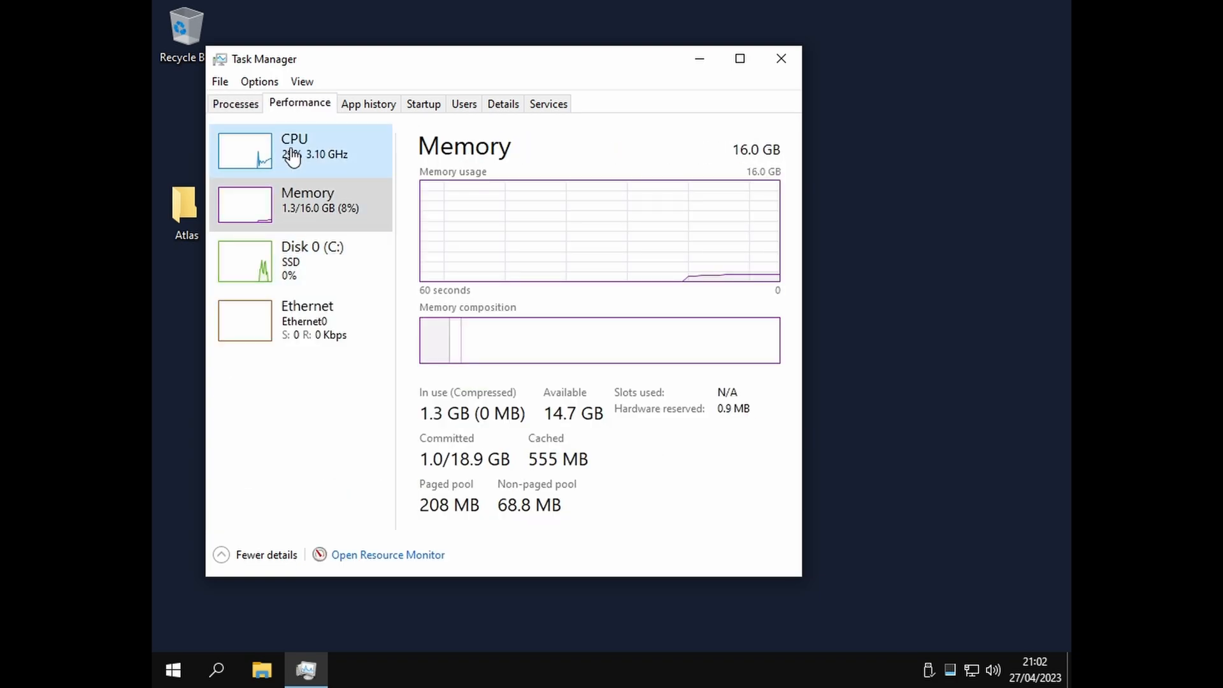
click(294, 149)
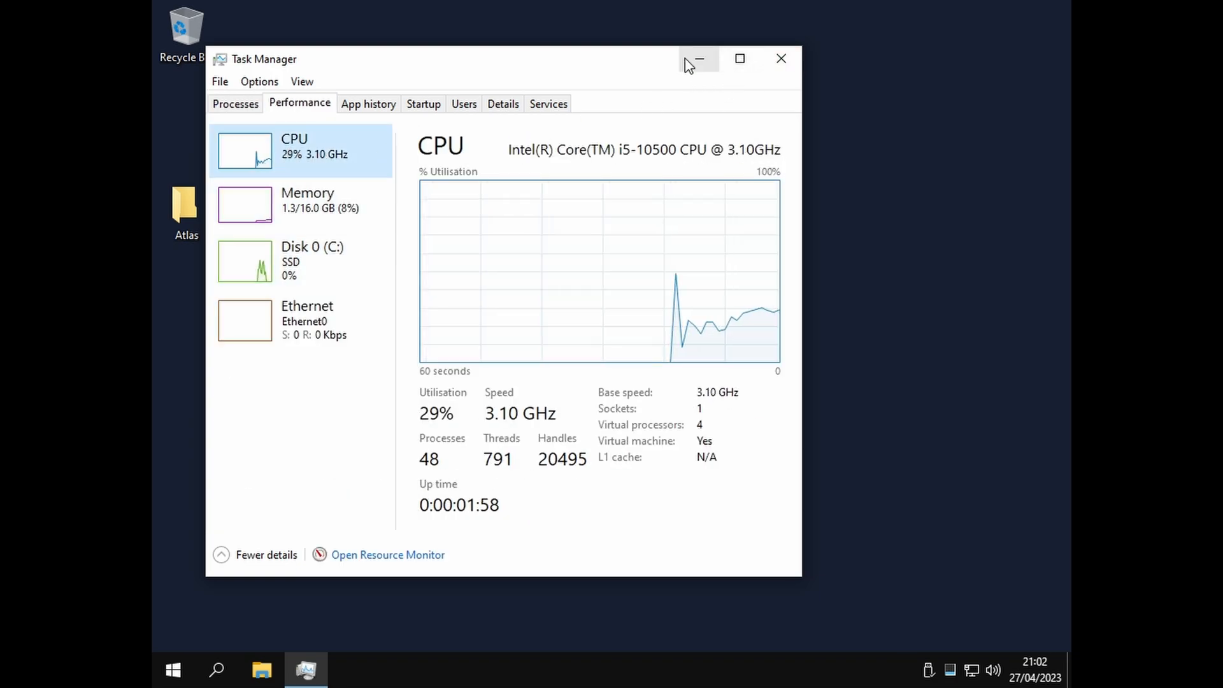
mouse_move(559, 312)
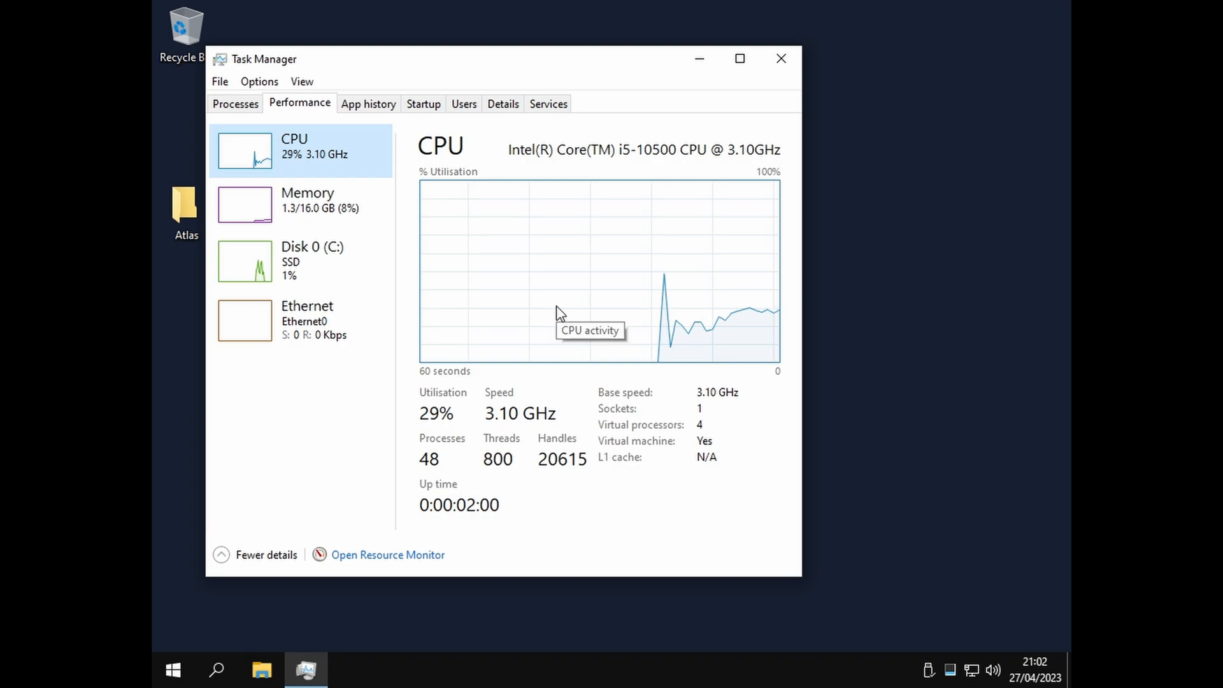
mouse_move(698, 58)
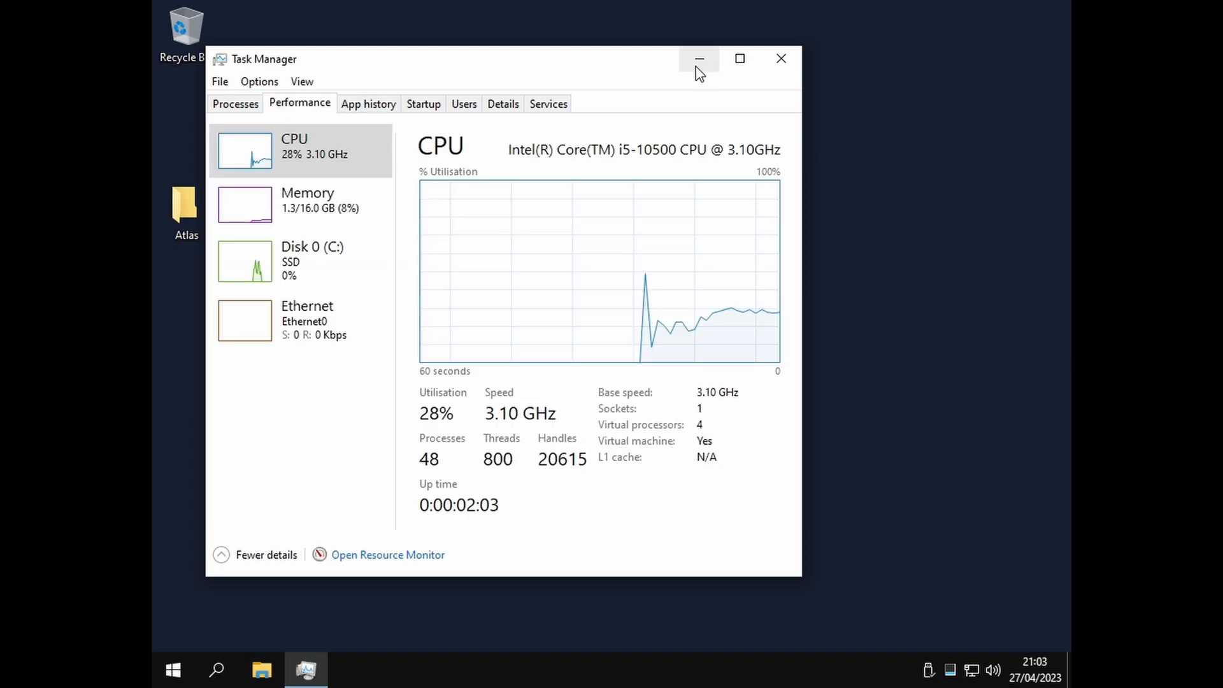
click(697, 59)
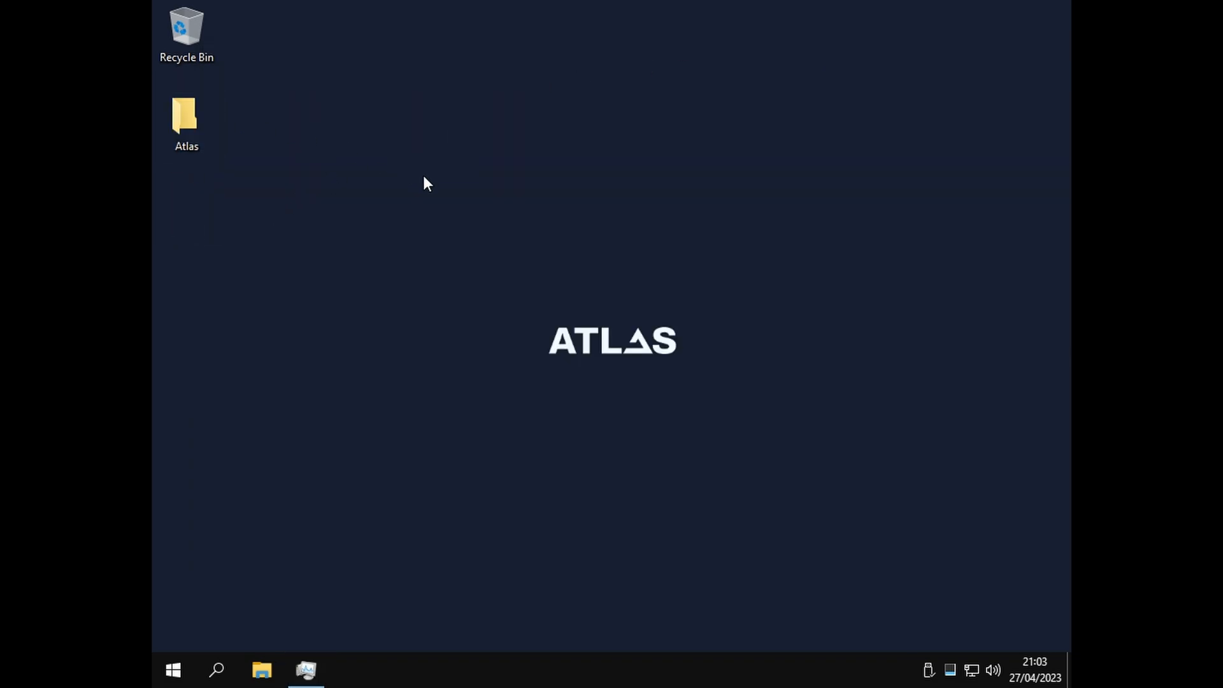
Launch Rufus 4.0 with the 32 GB AtlasOS (E:) drive detected
click(215, 44)
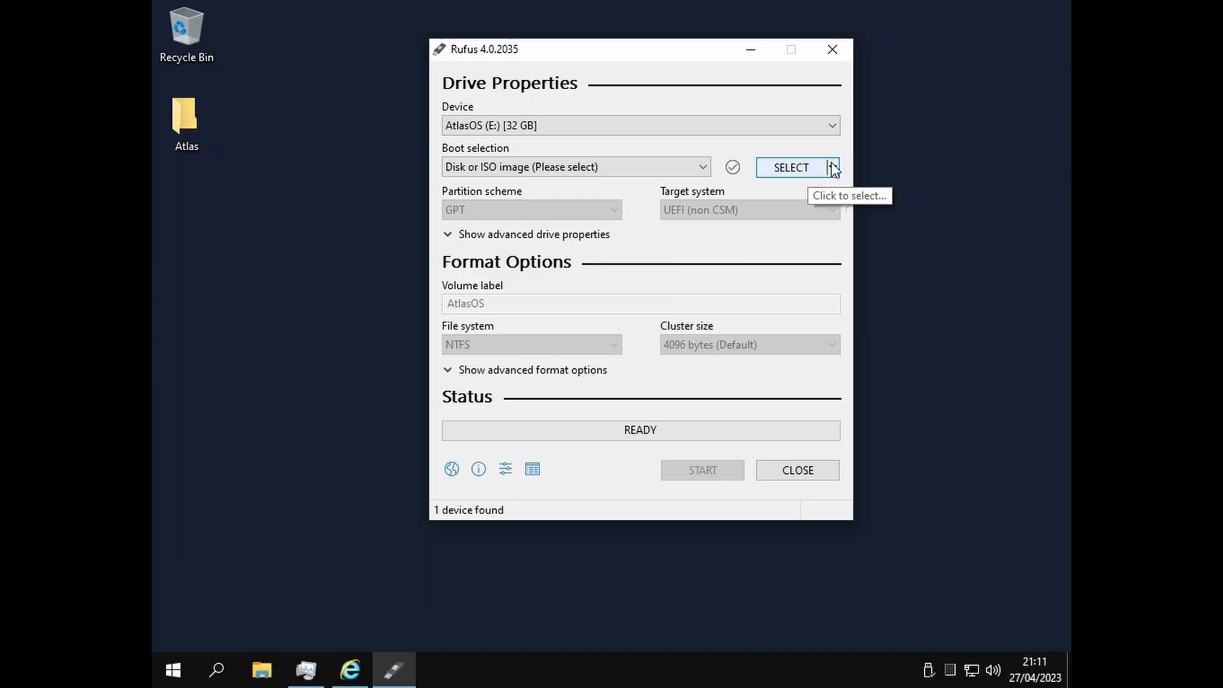
Open Rufus's image picker, pick AME Wizard Beta.zip, then cancel with no image chosen
click(831, 167)
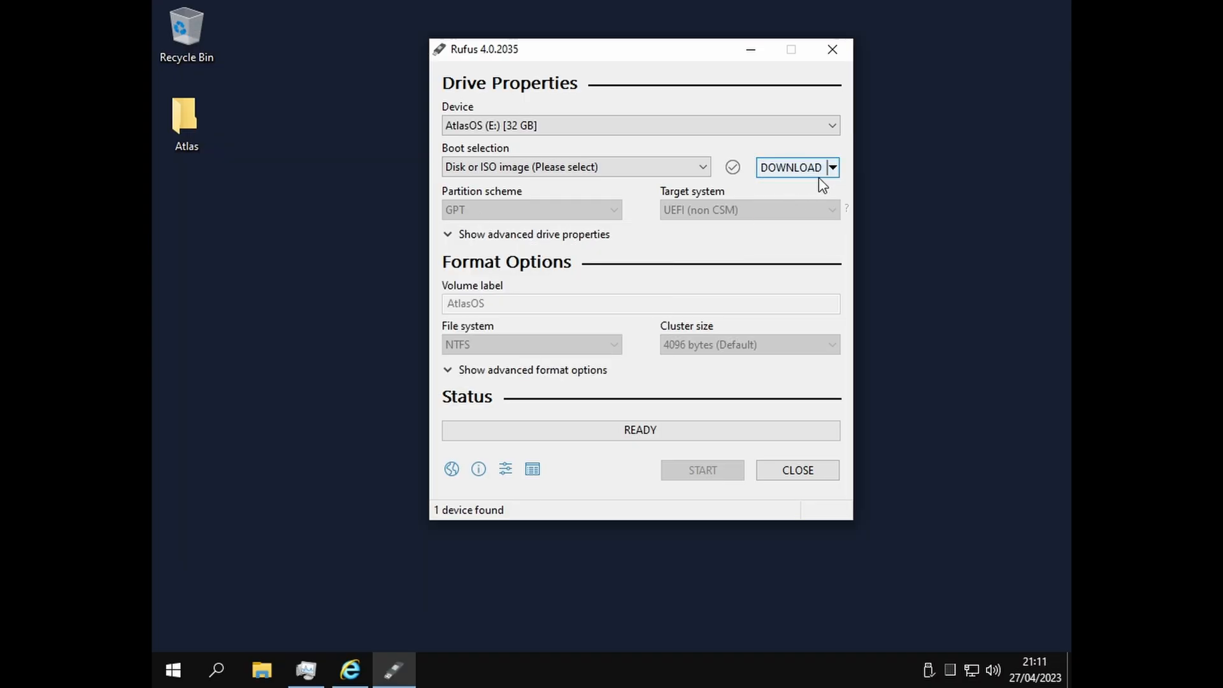
click(831, 167)
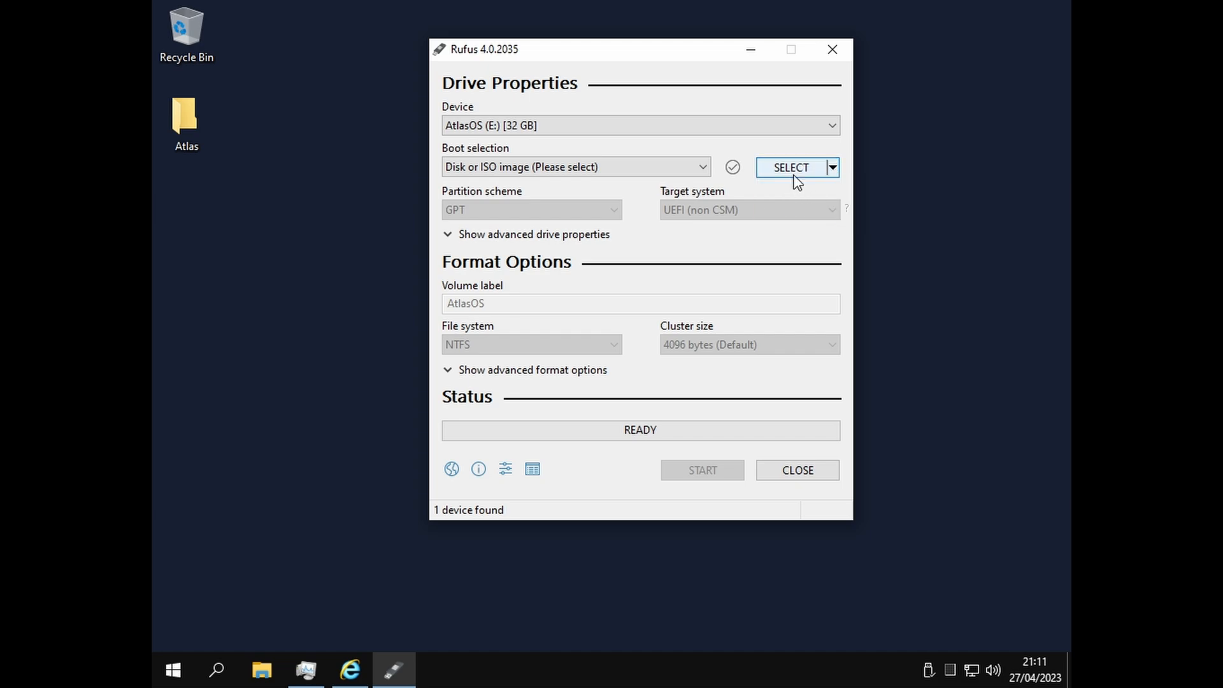
click(790, 167)
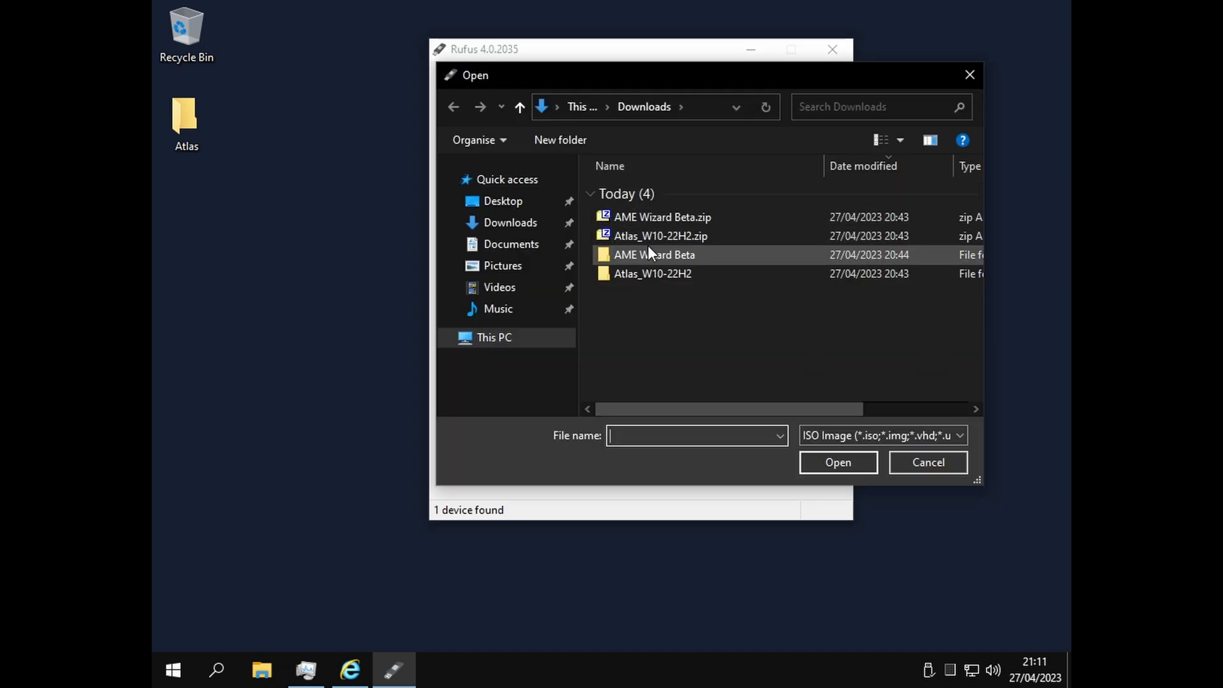
click(661, 217)
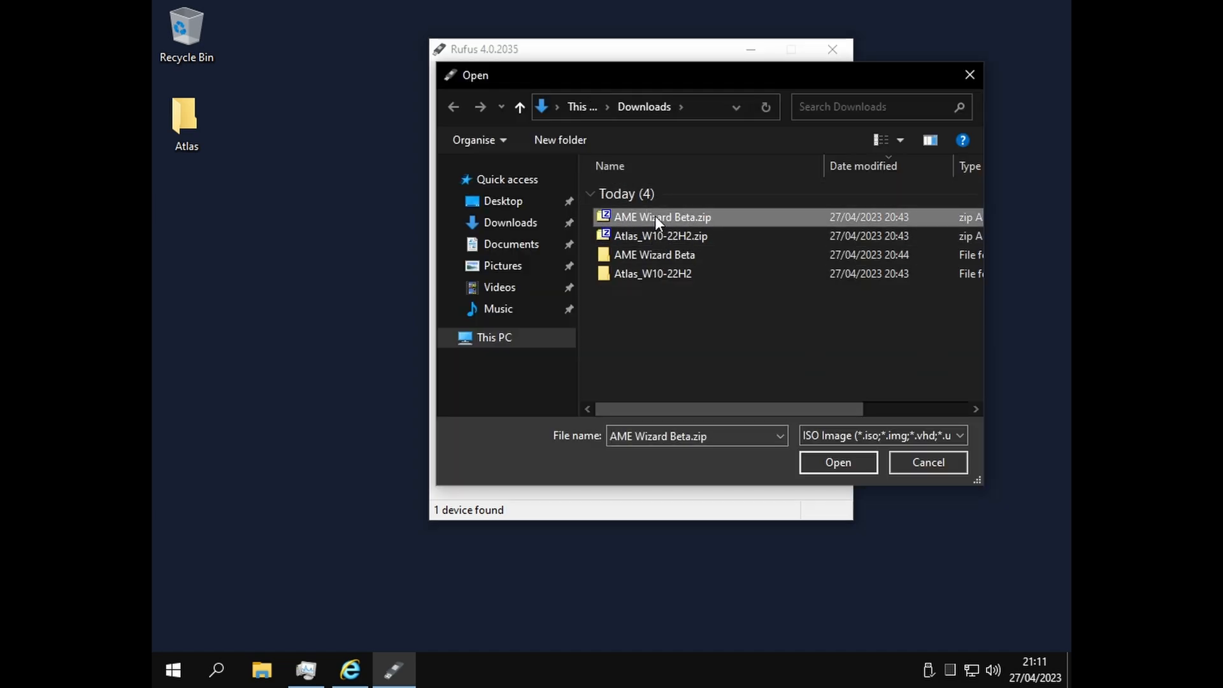
click(928, 462)
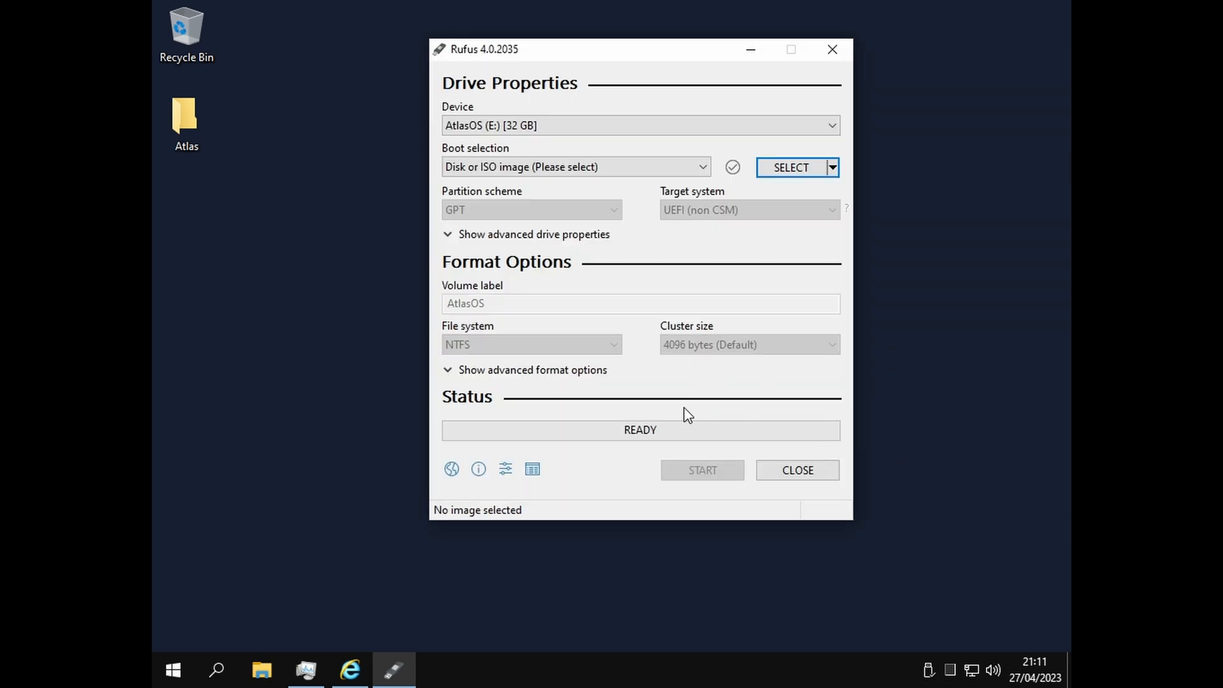
mouse_move(699, 467)
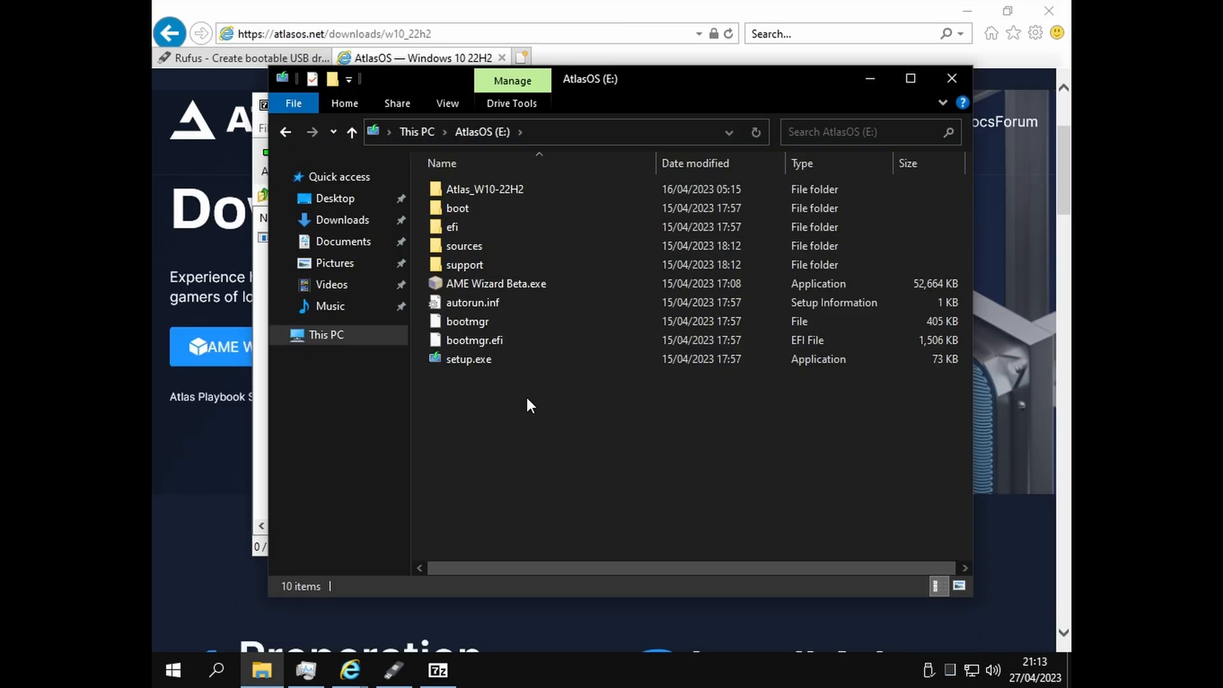
Launch AME Wizard Beta.exe from the AtlasOS drive E: via its right-click menu
right_click(528, 405)
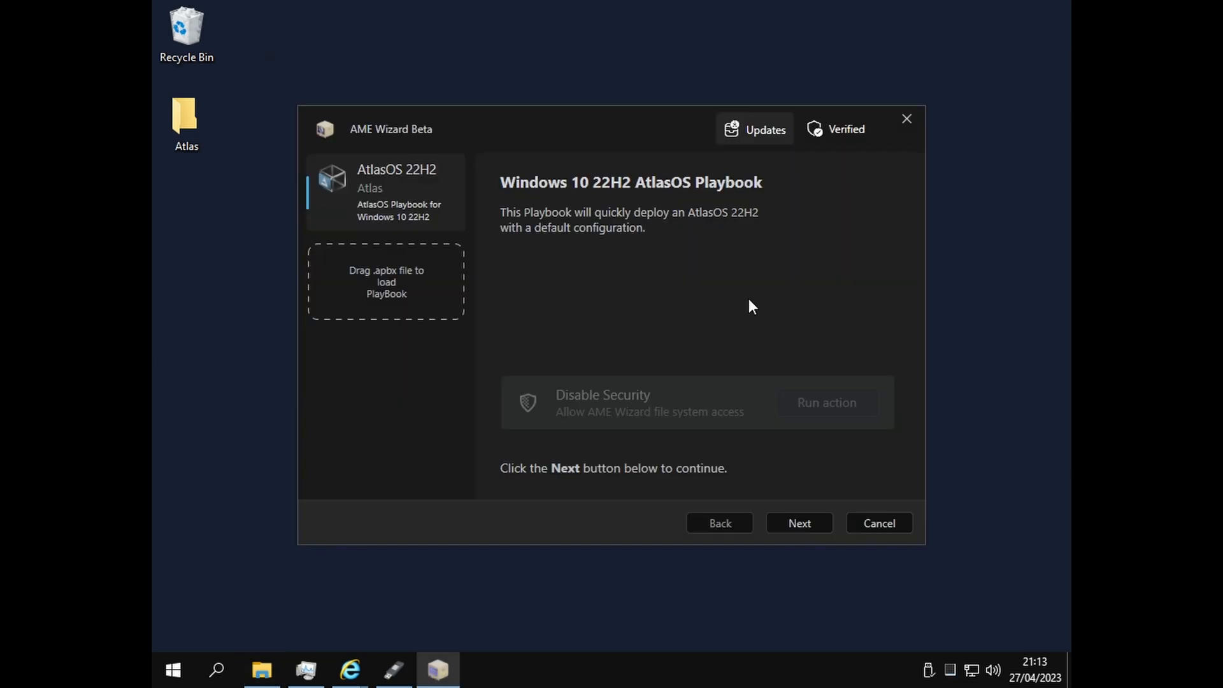
Select Playbook 22H2 v0.1.apbx from Atlas_W10-22H2 on E:, declining to overwrite the existing copy
click(386, 281)
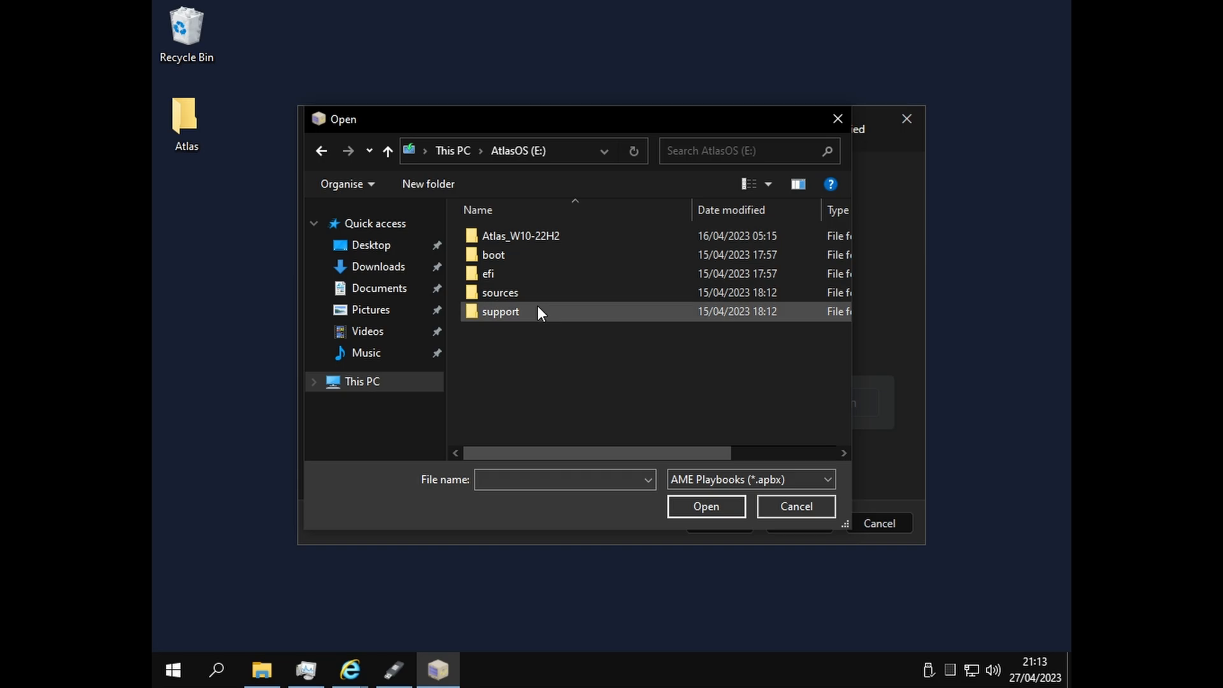
double_click(521, 236)
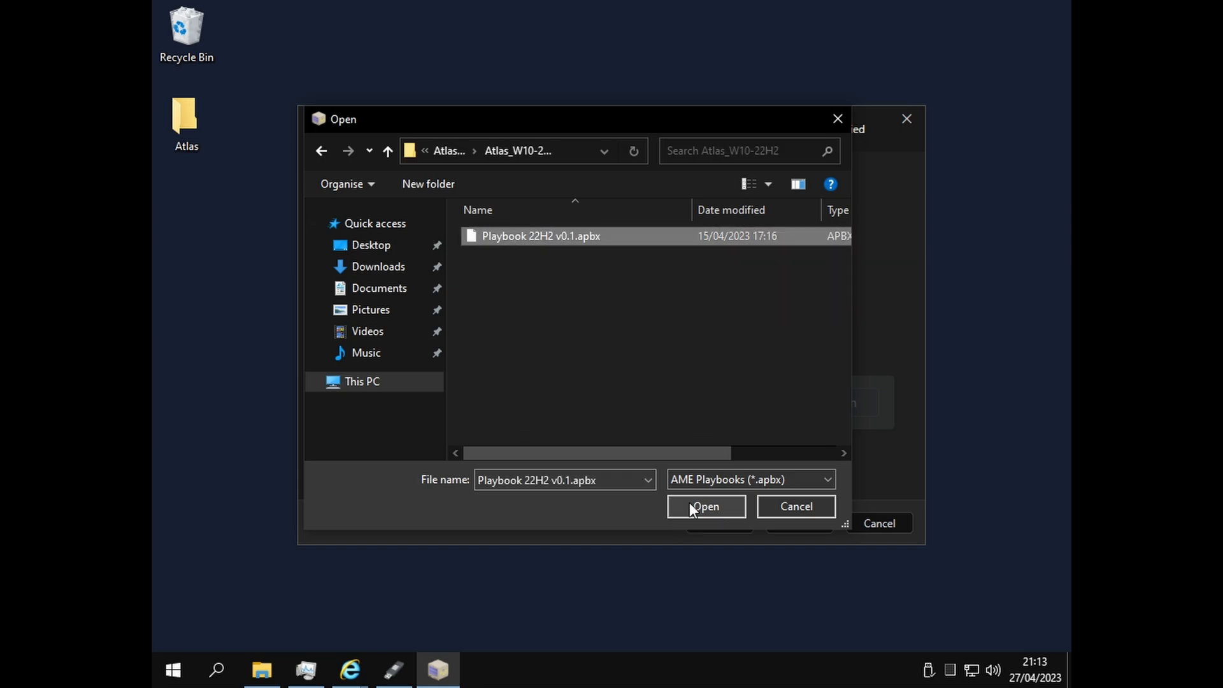
click(704, 507)
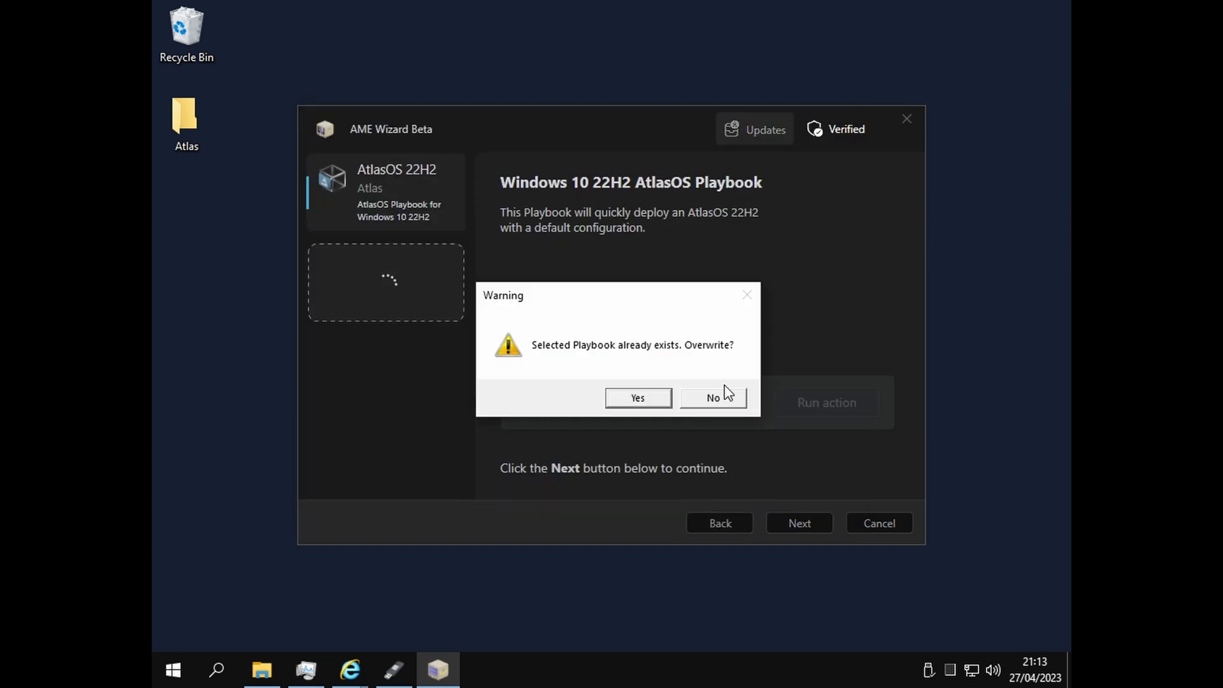
click(713, 398)
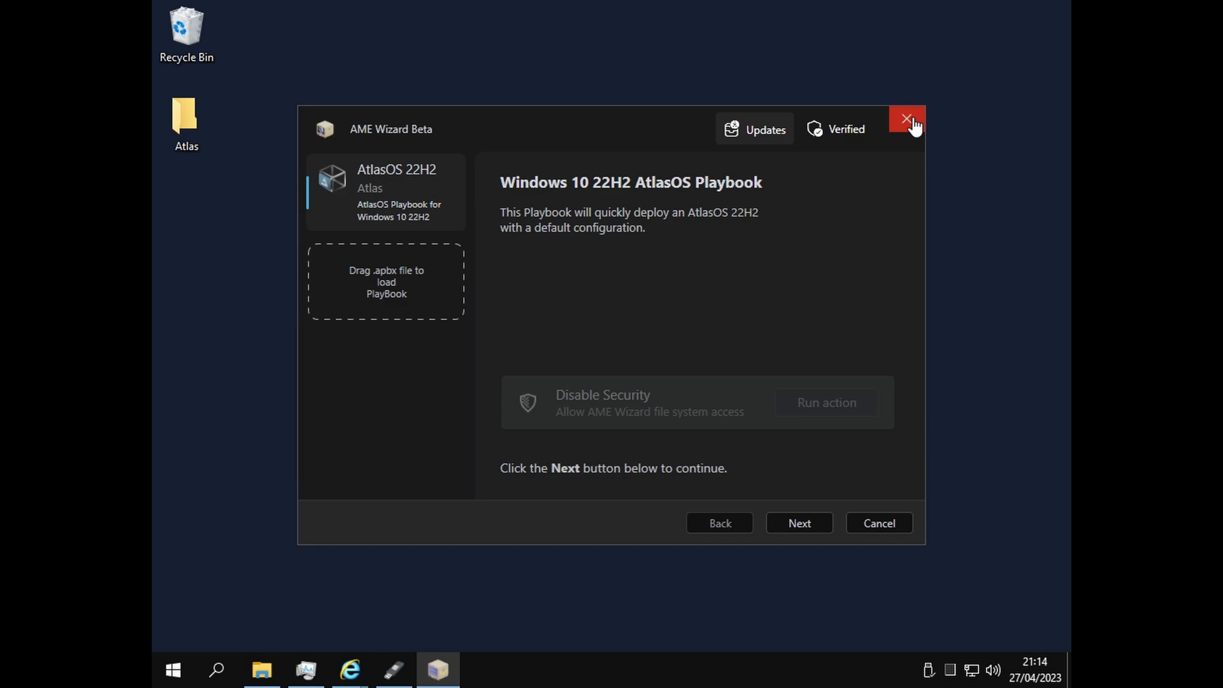
Close AME Wizard and return to File Explorer showing the AtlasOS (E:) drive
click(906, 123)
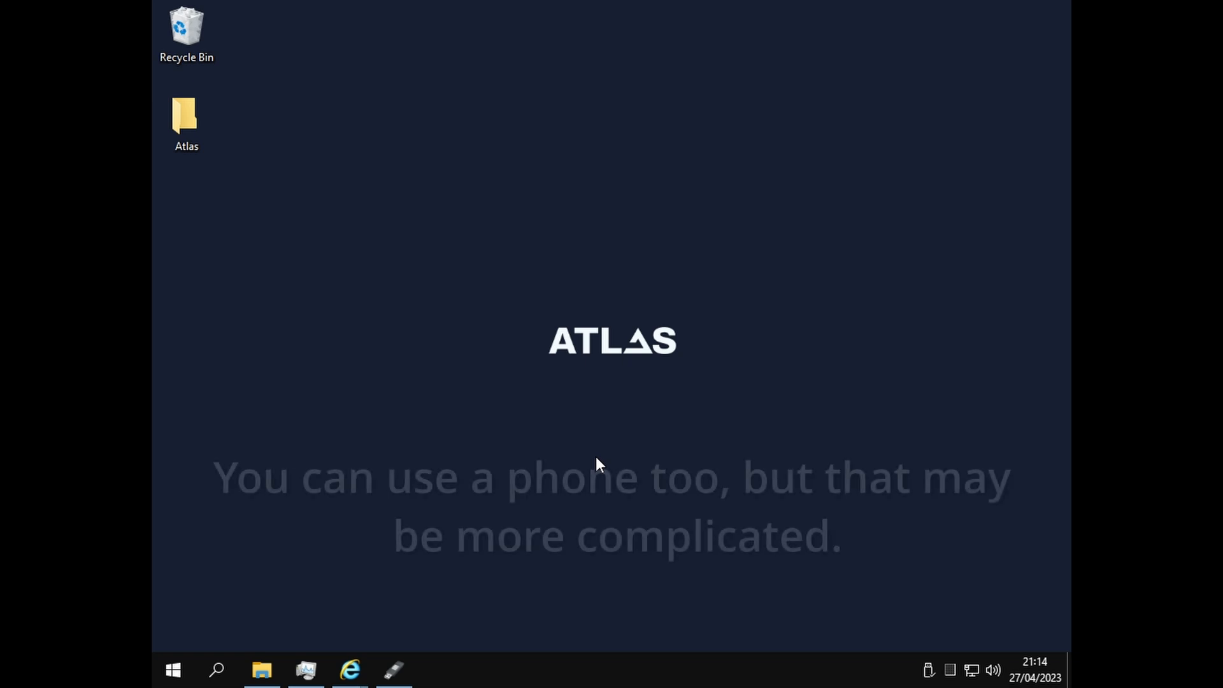
click(262, 669)
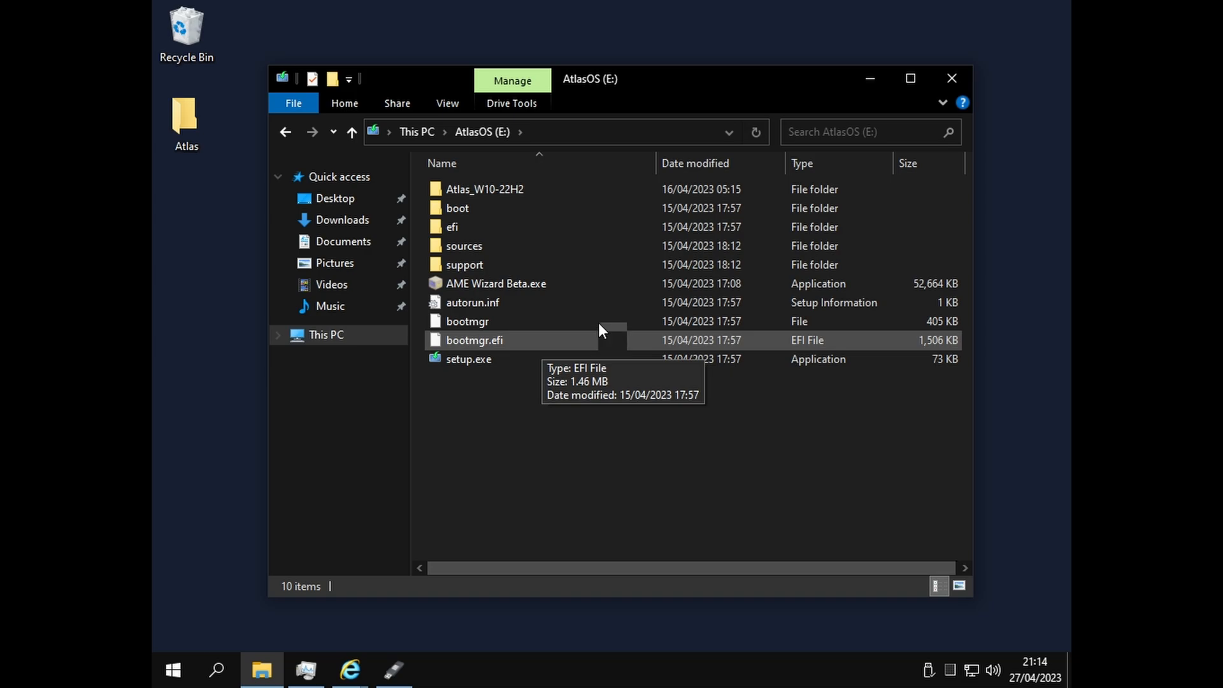
mouse_move(563, 424)
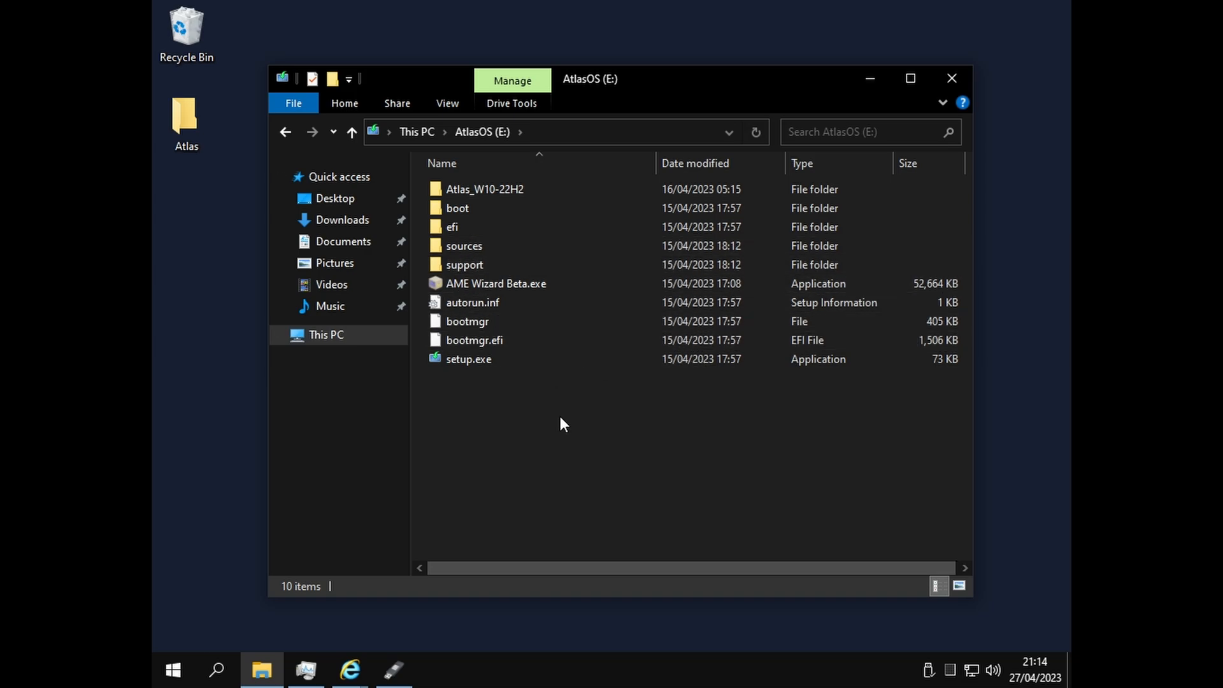